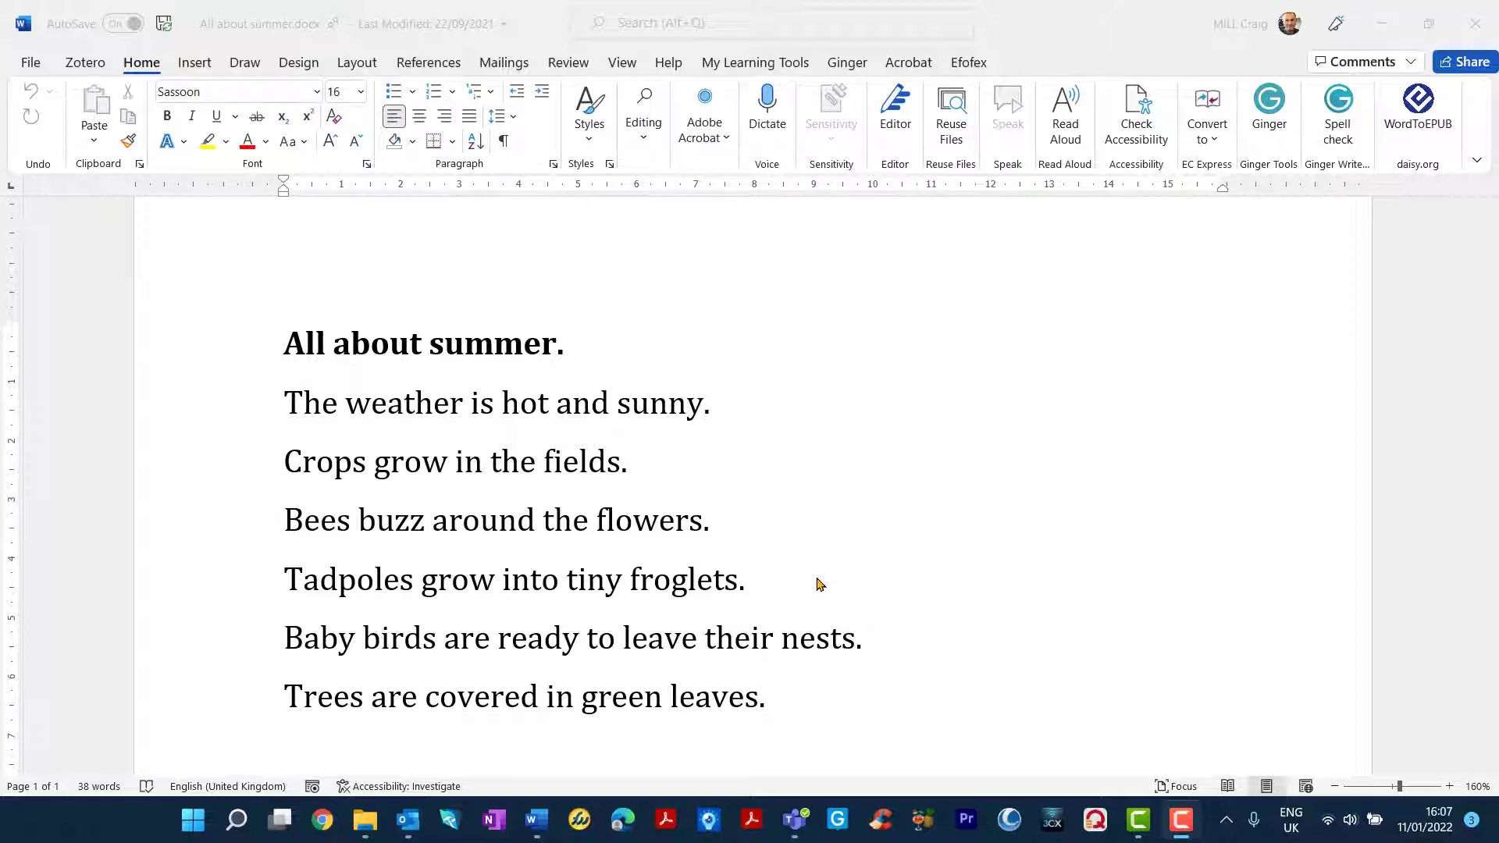
mouse_move(668, 472)
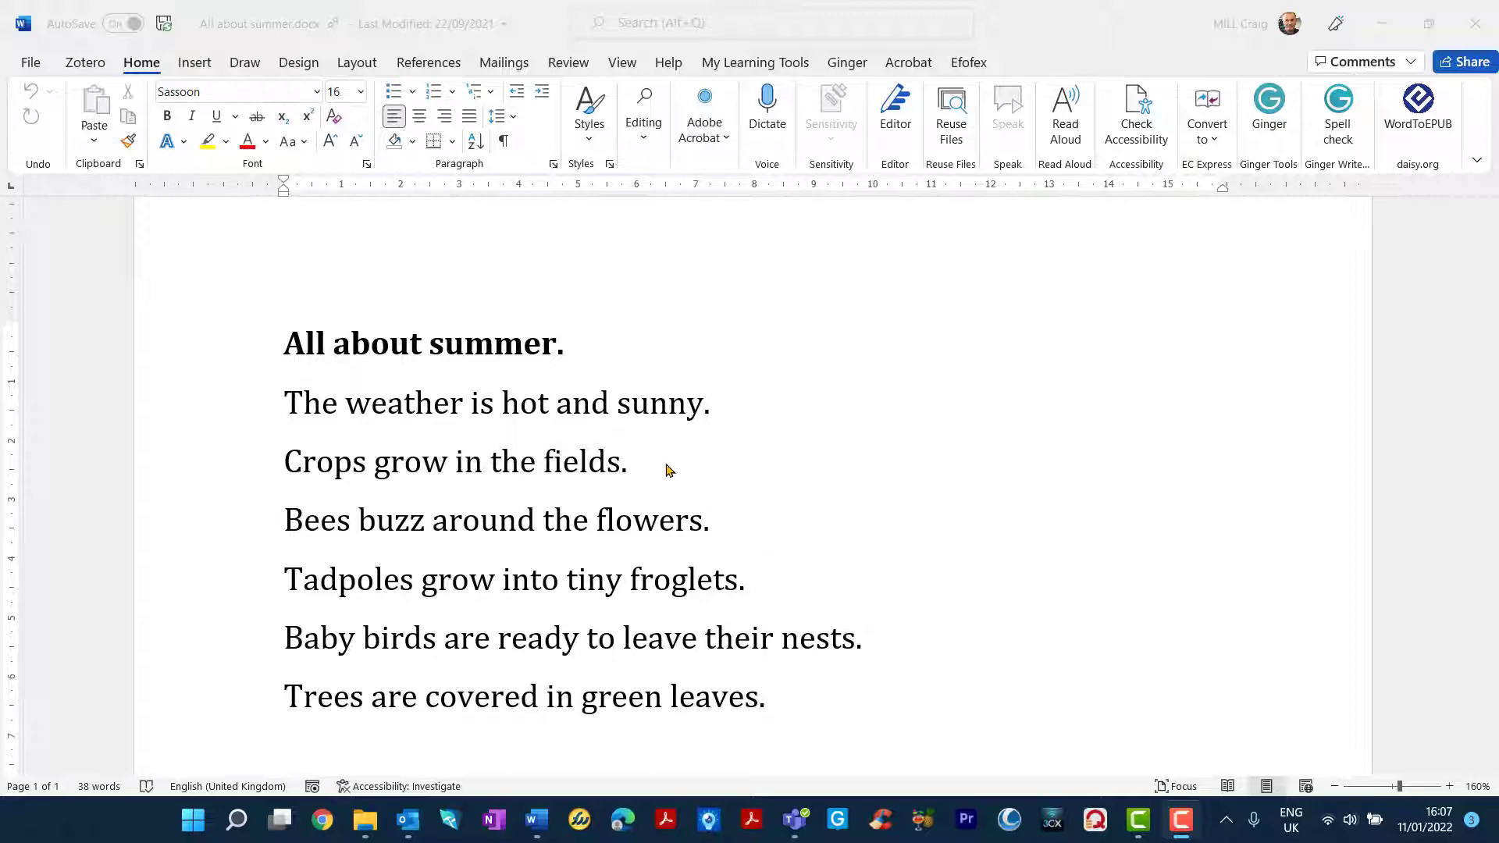
mouse_move(621, 63)
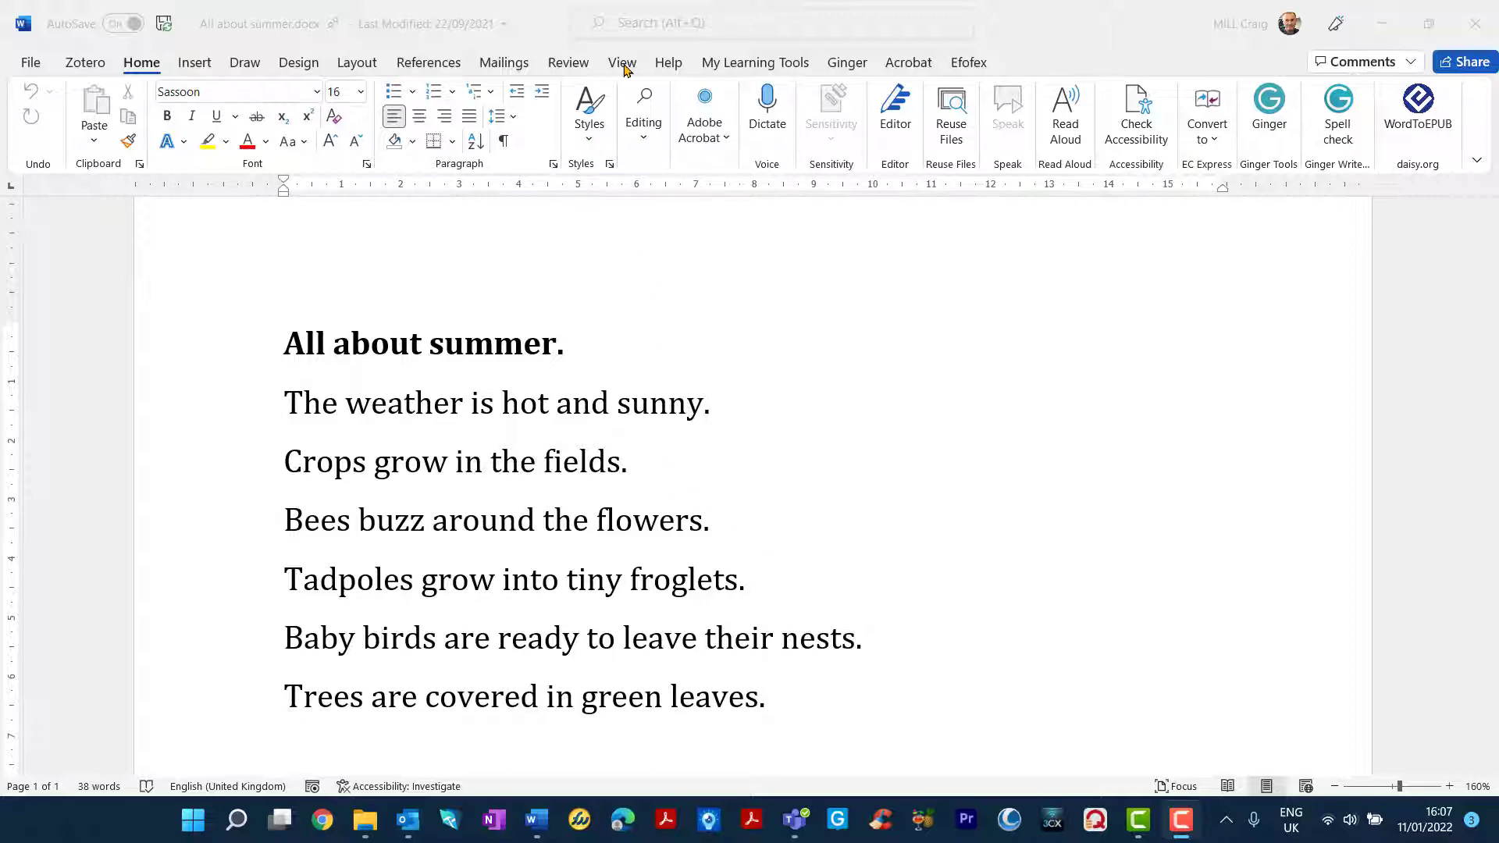
Show the View ribbon, return briefly to Home, then bring the View tools back up.
click(622, 63)
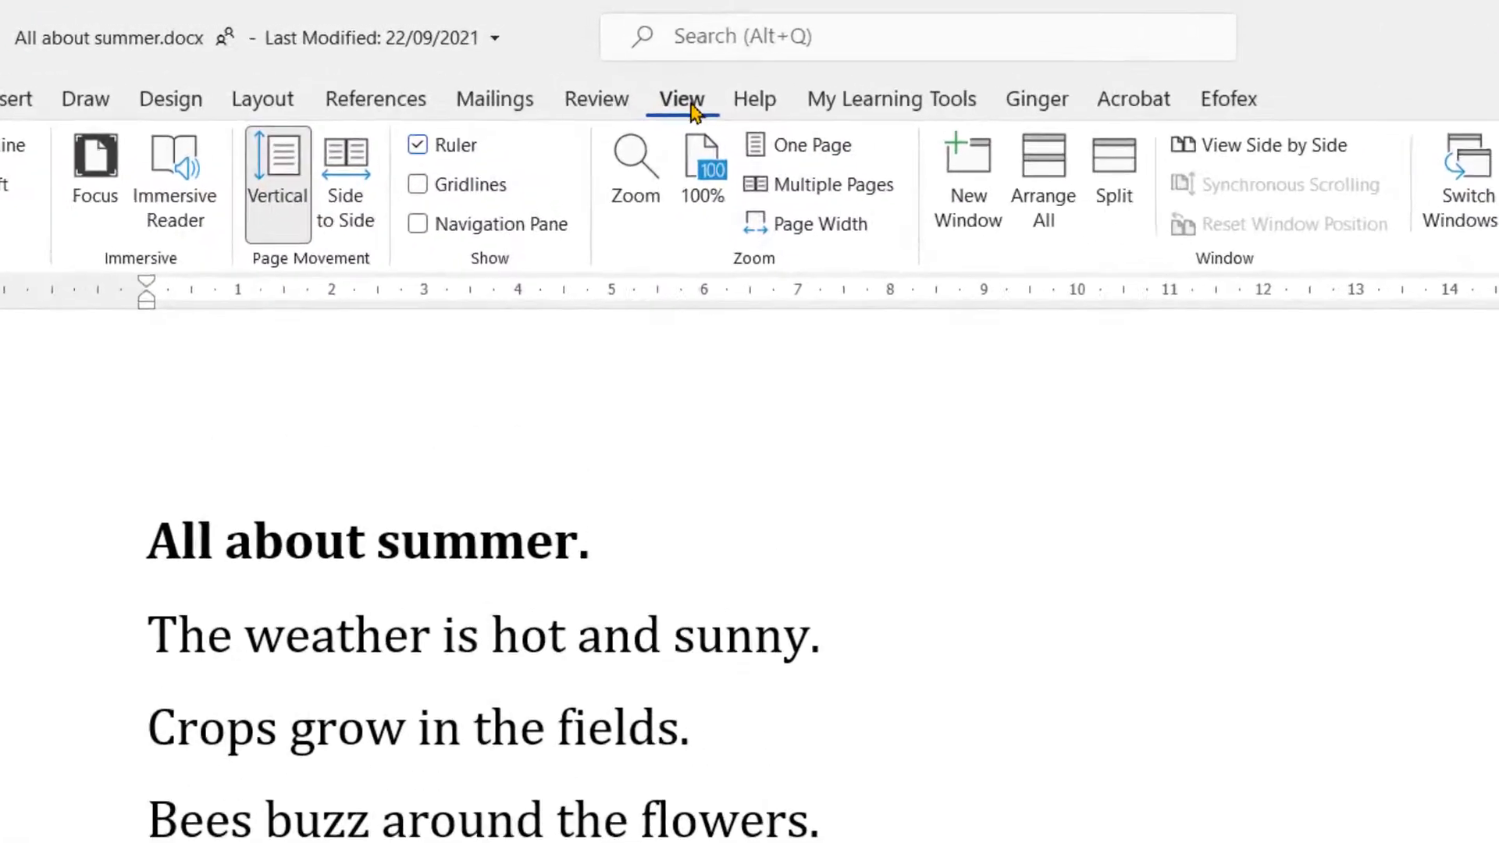
mouse_move(140, 226)
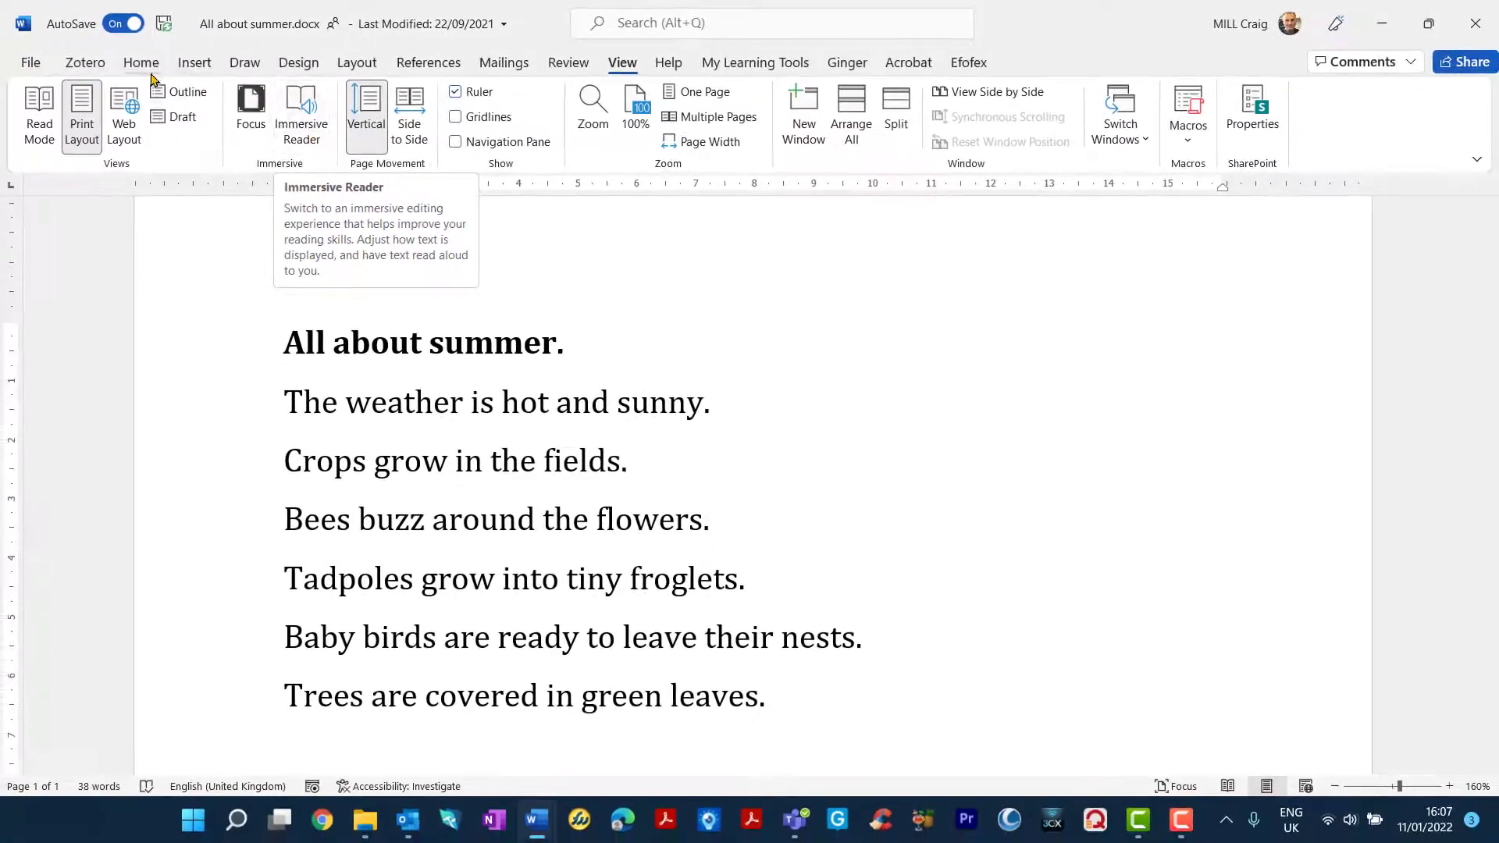
click(141, 62)
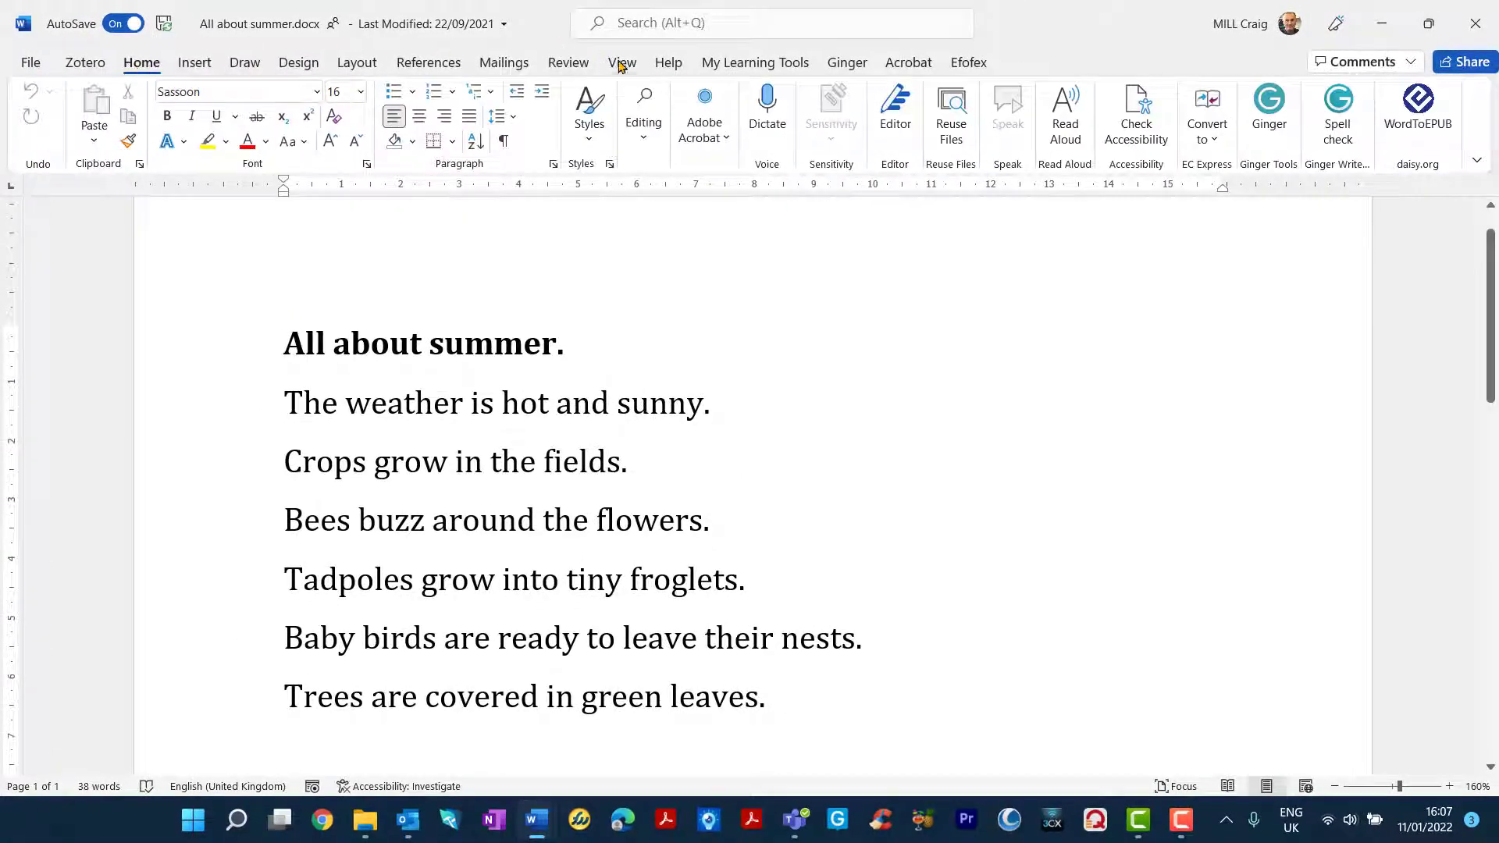
click(622, 63)
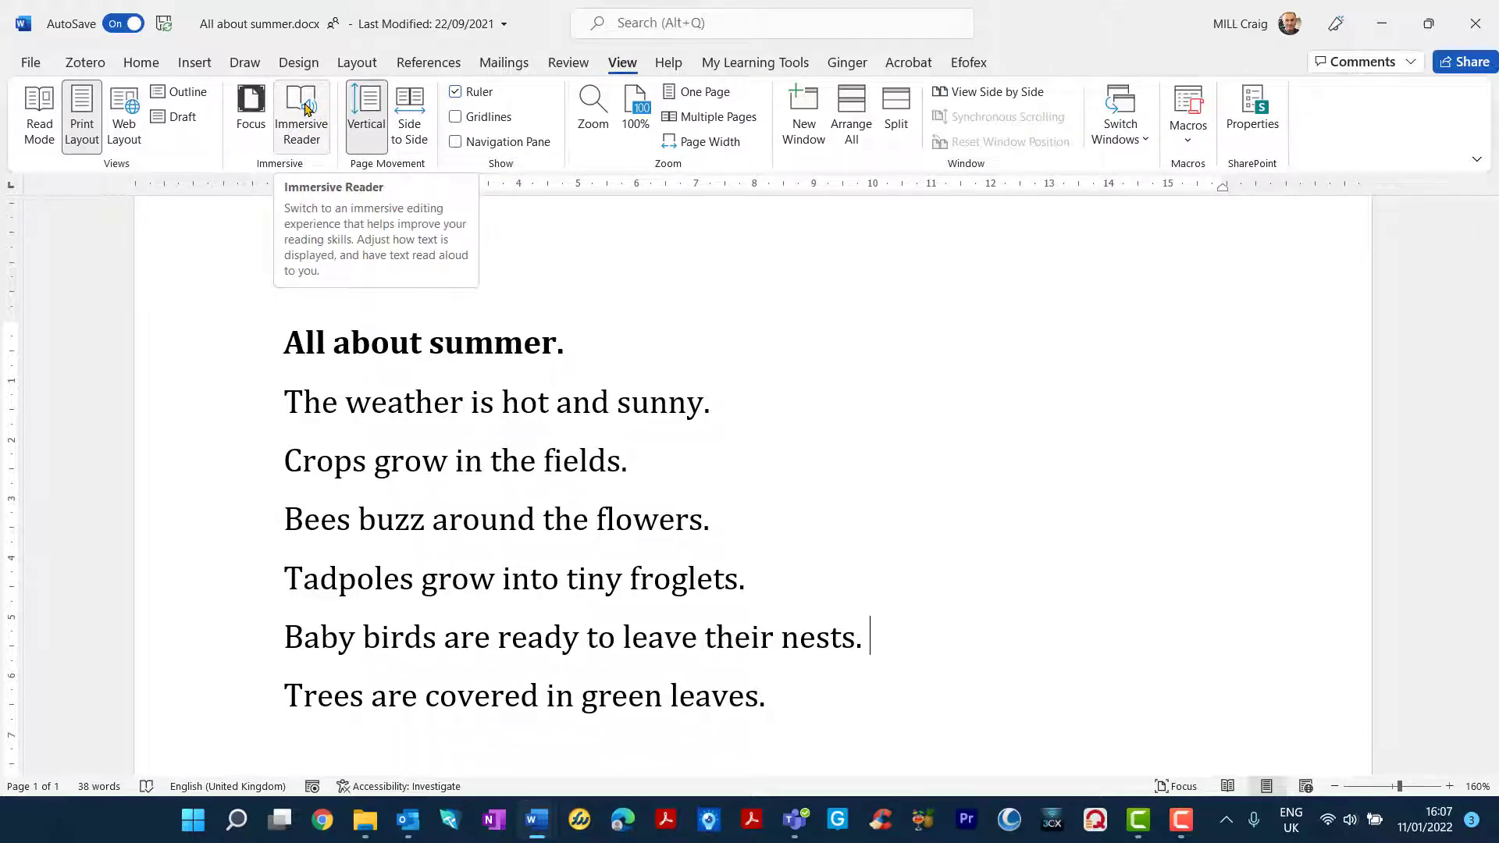
Enter Immersive Reader, try the Narrow column width, then restore the full wide column.
click(301, 109)
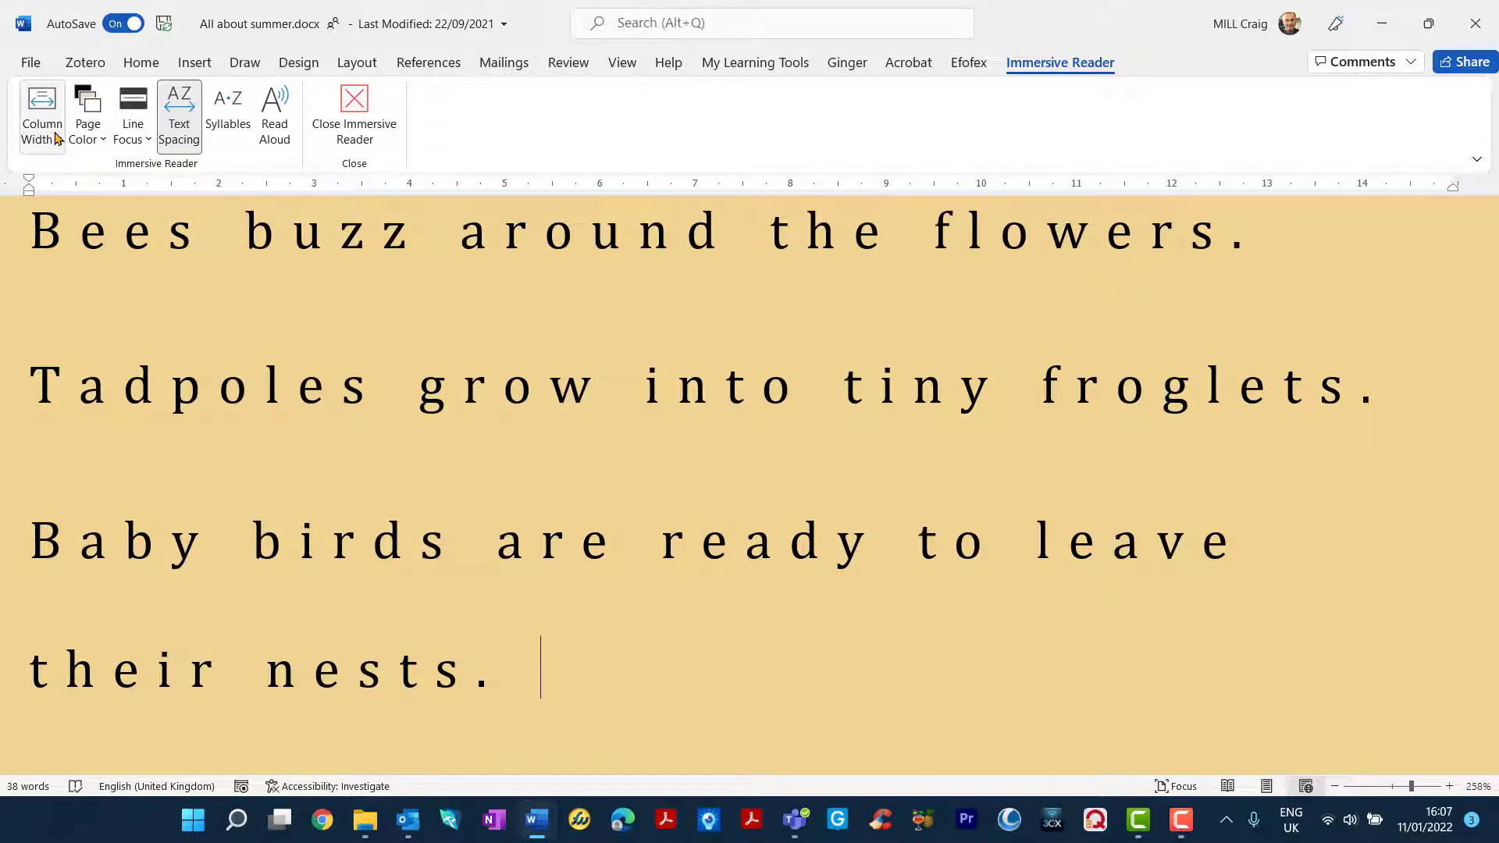
click(42, 112)
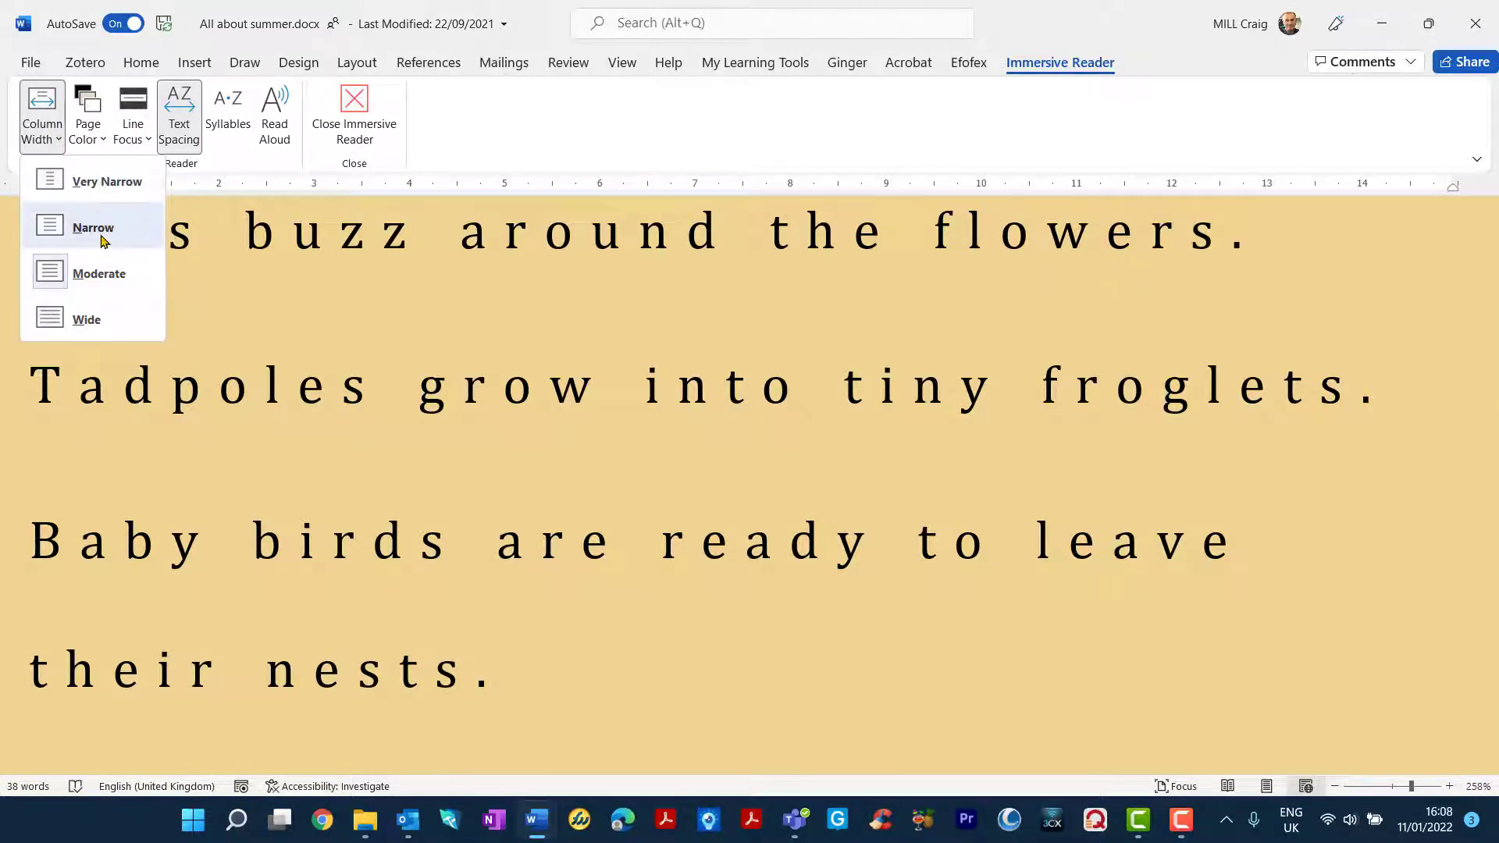
click(92, 228)
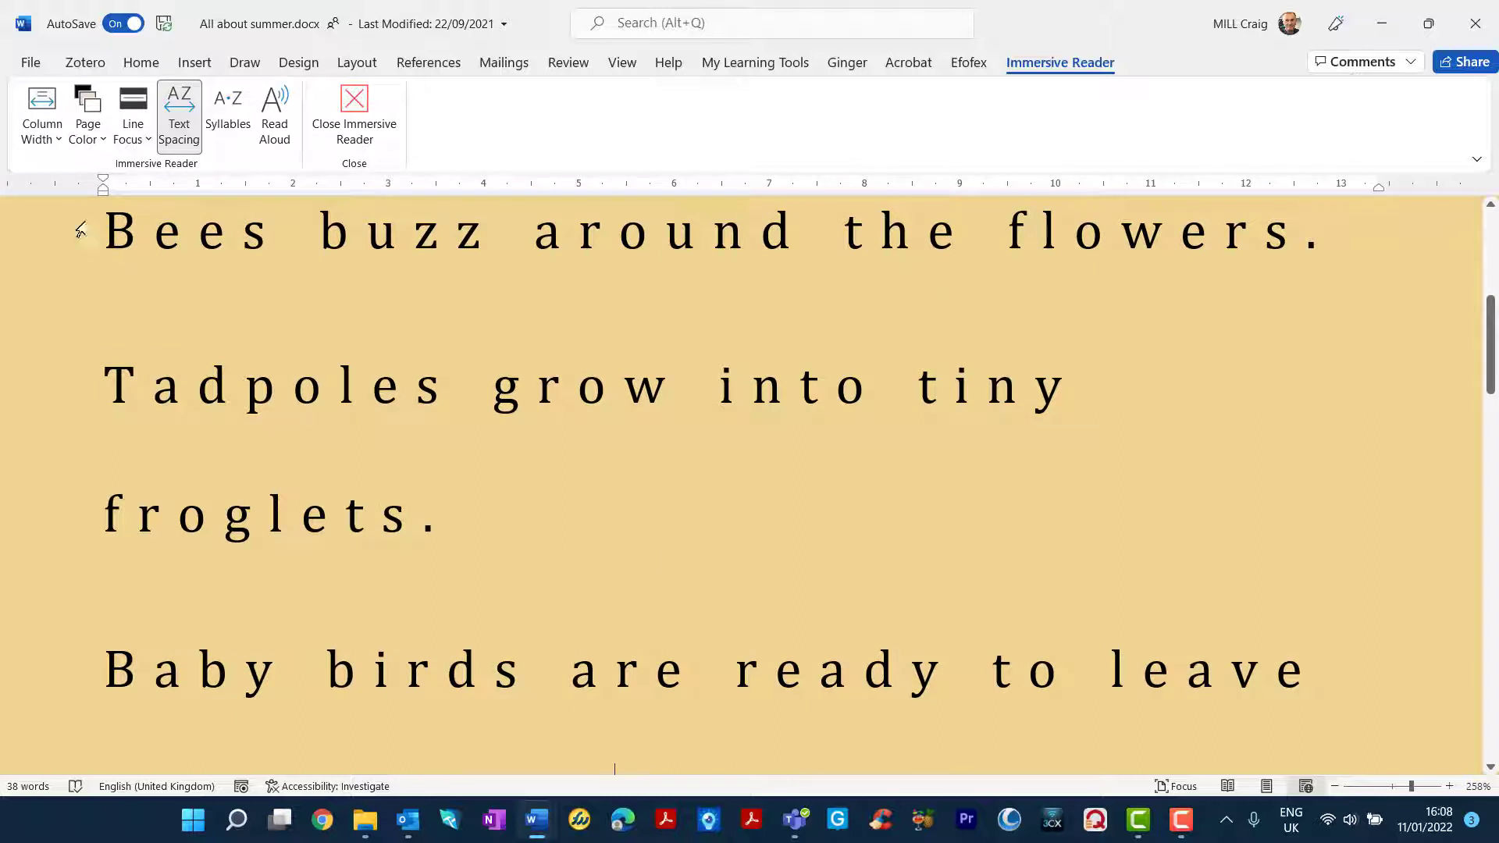
click(40, 117)
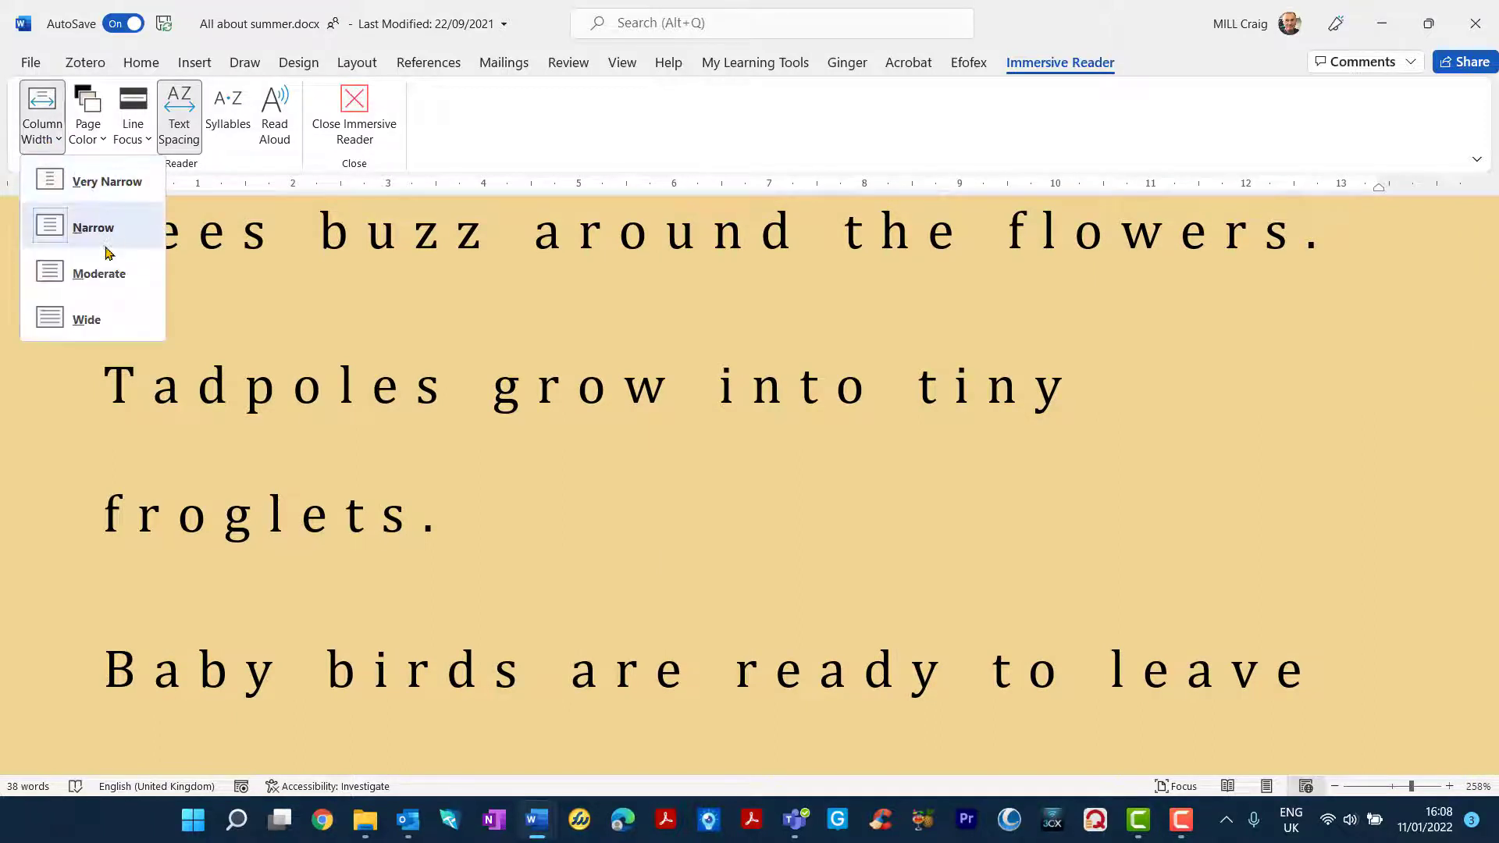
click(86, 318)
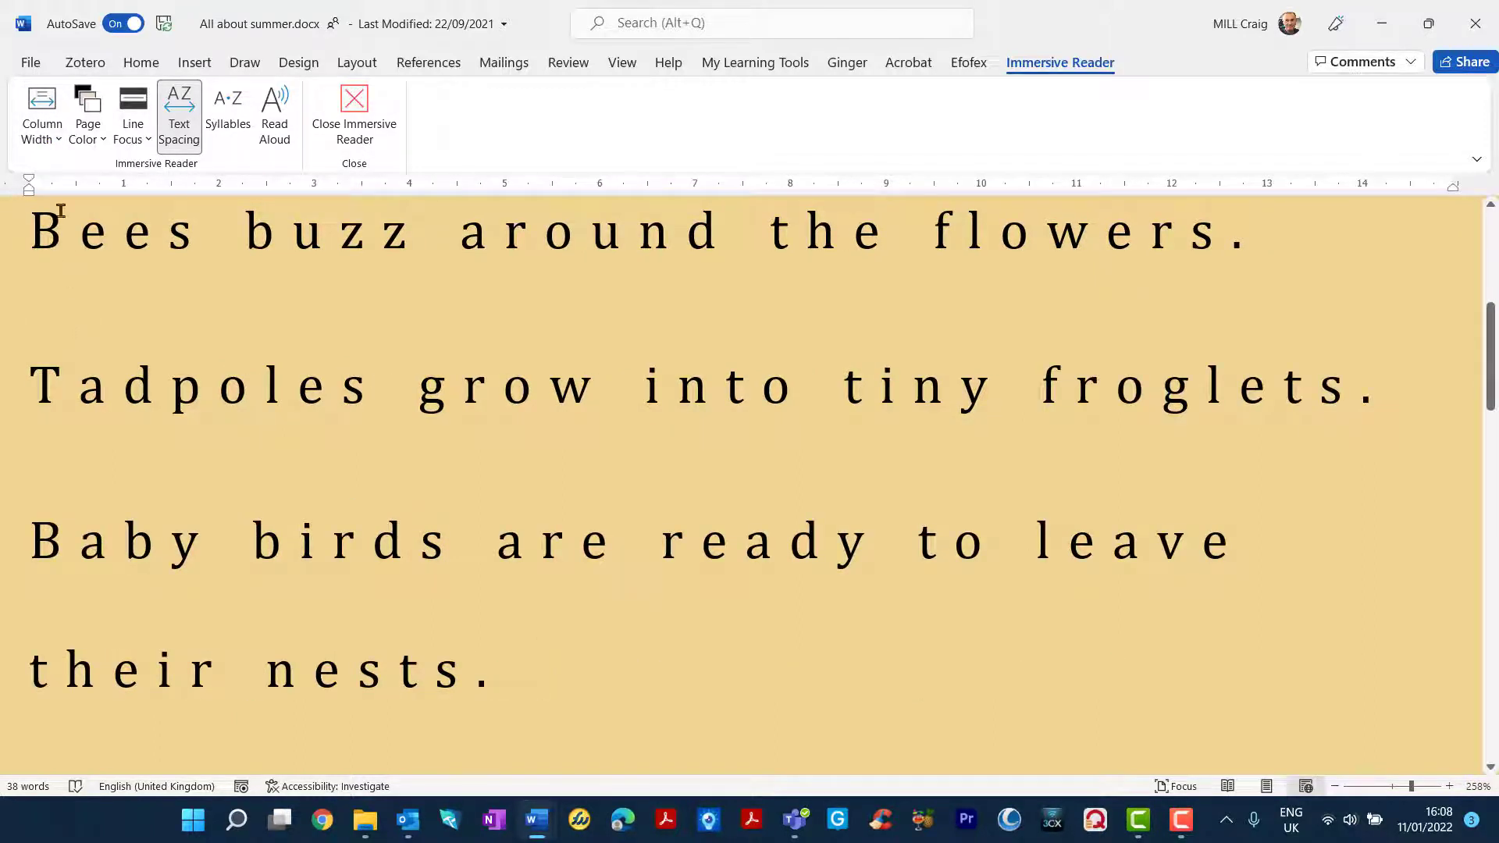
Preview the page colour choices for the Immersive Reader view.
click(42, 109)
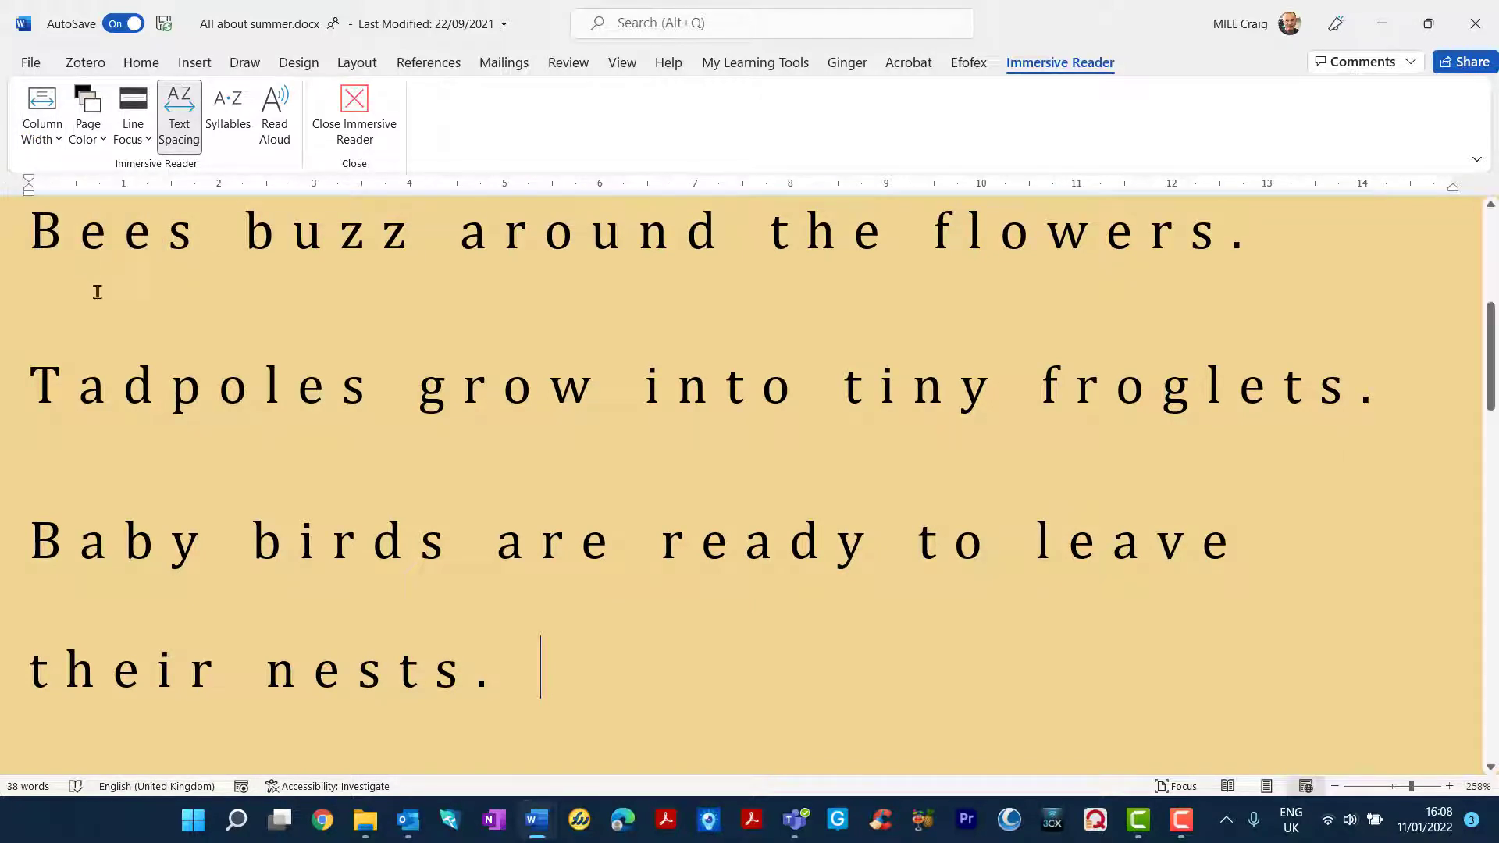
click(88, 106)
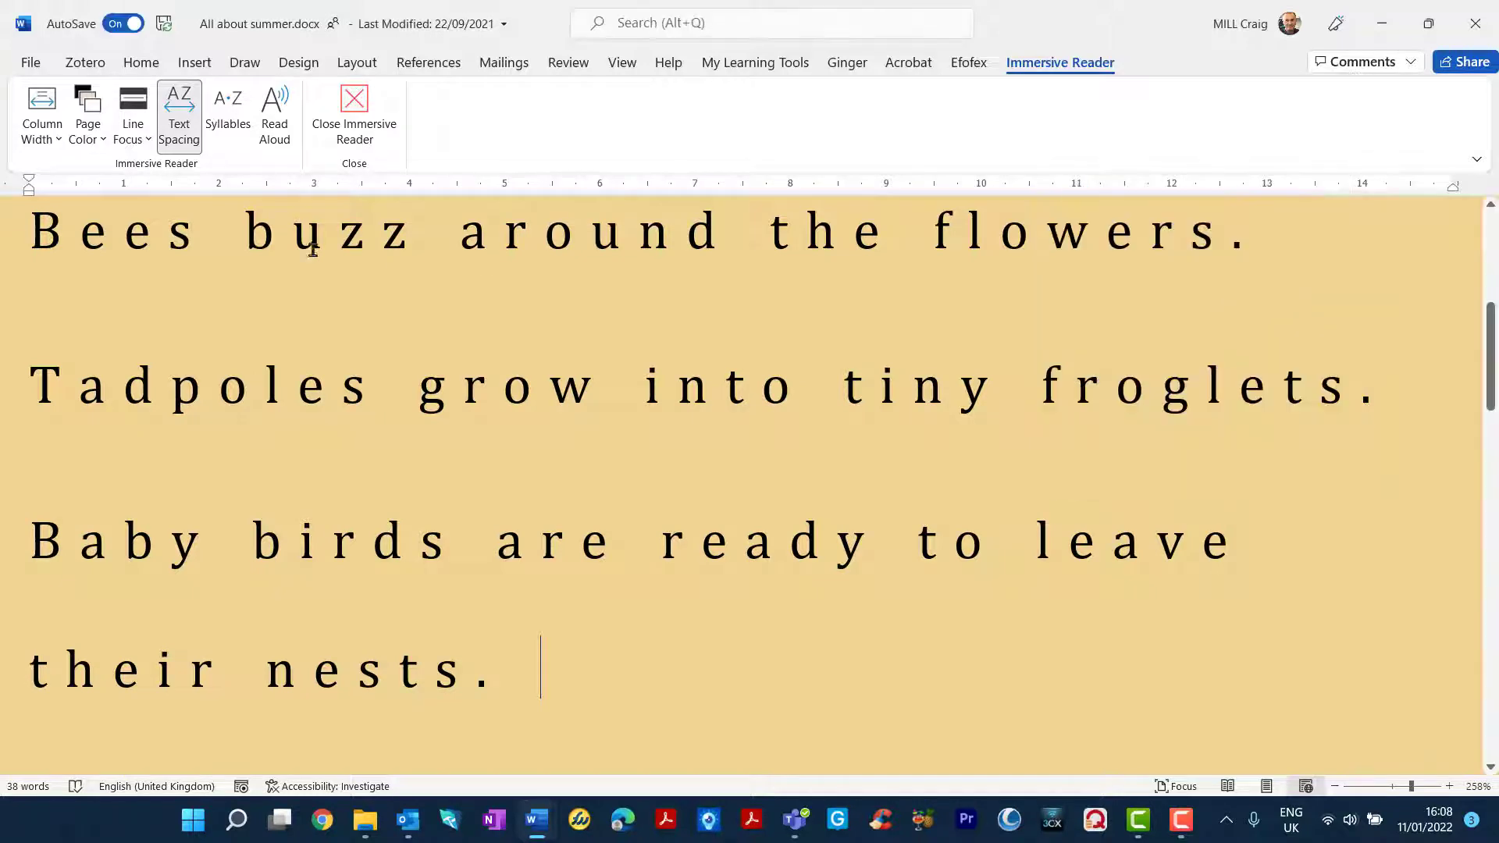
click(85, 112)
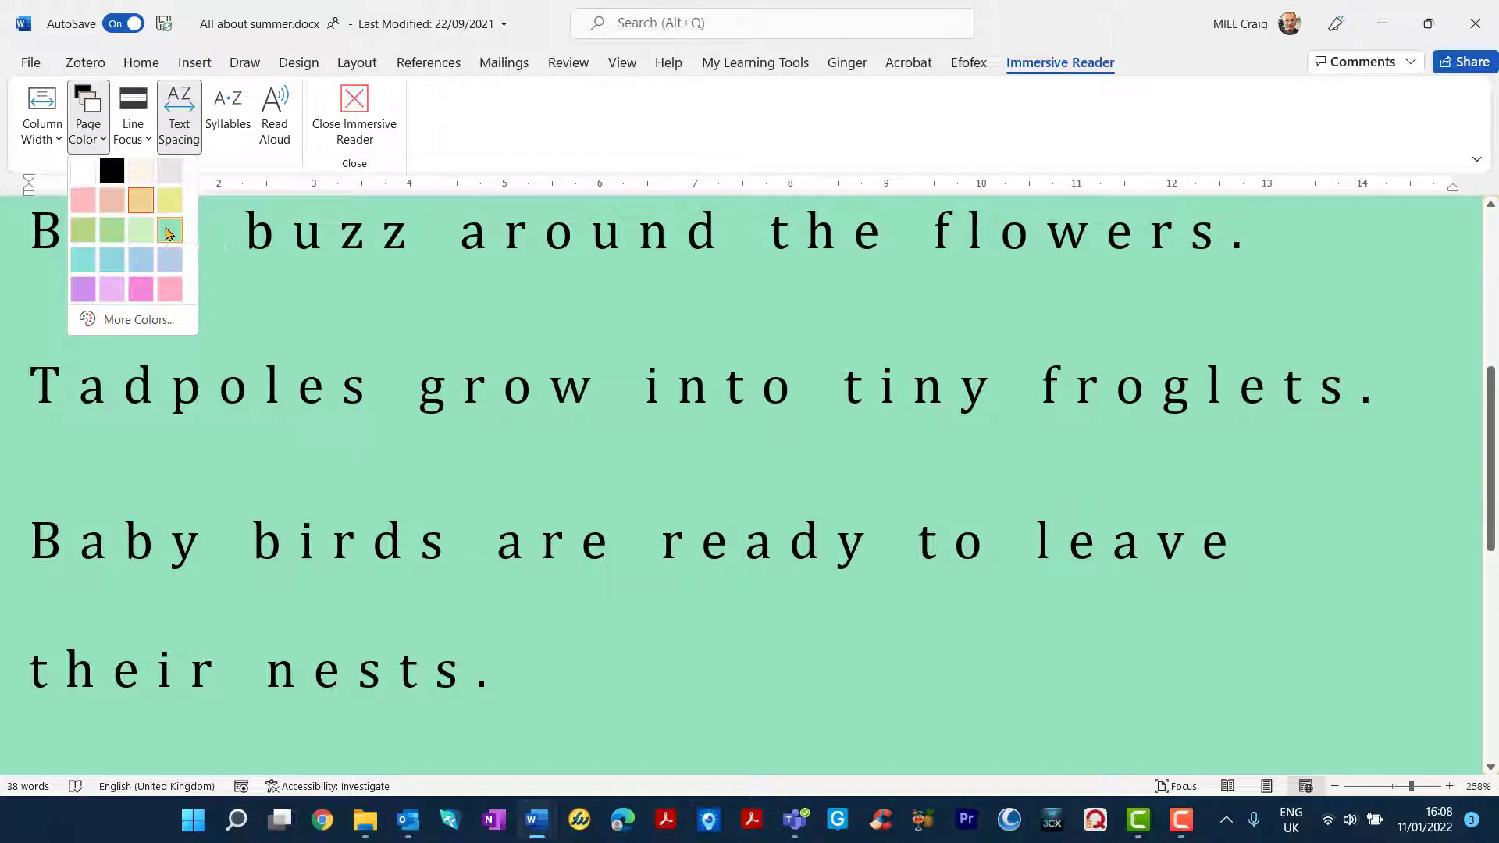
Make the reader page green and switch text spacing back to normal.
click(169, 231)
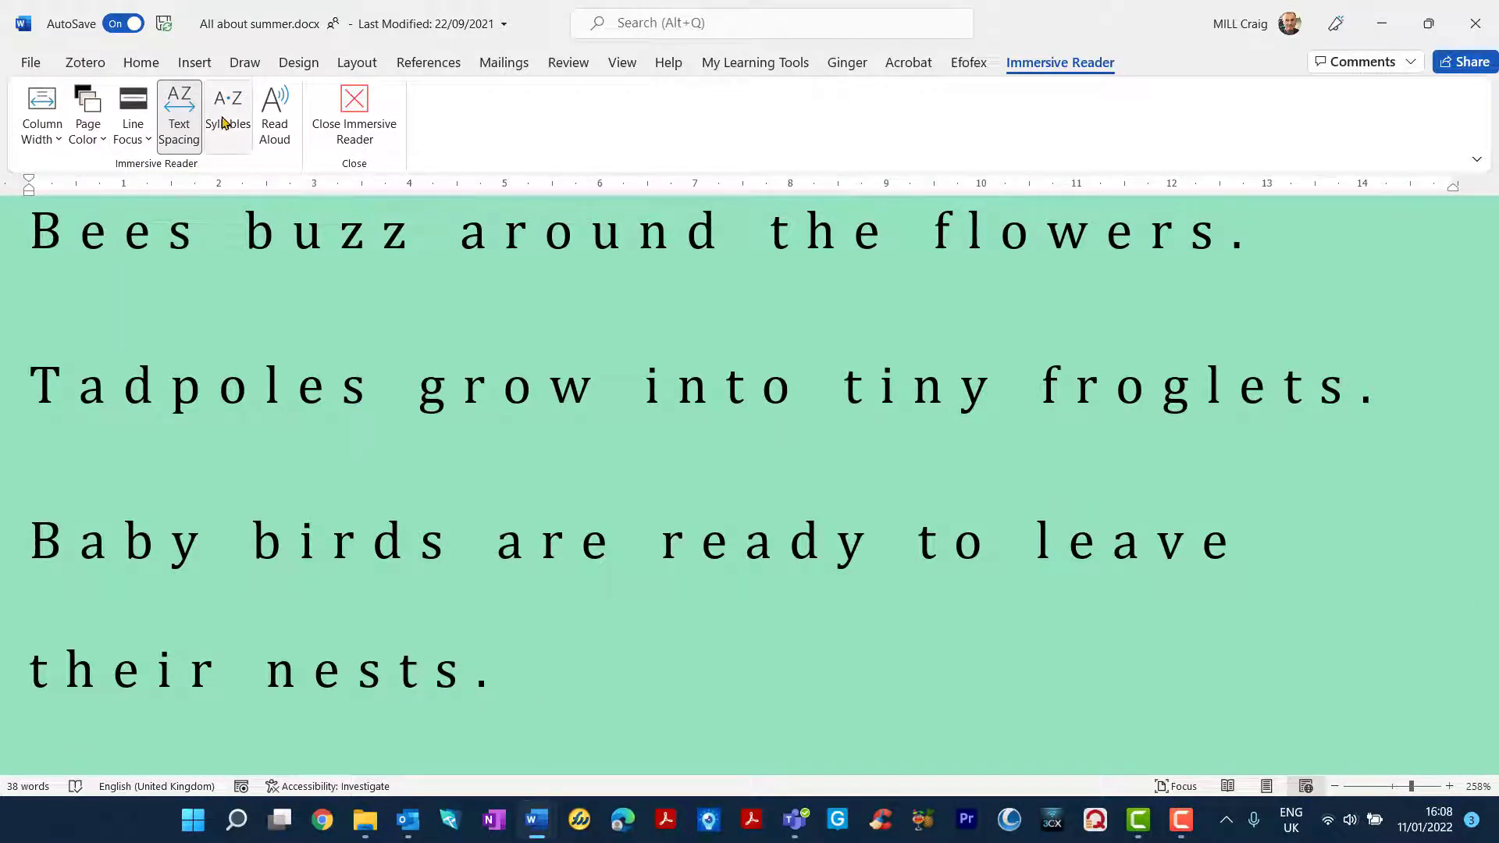
click(178, 110)
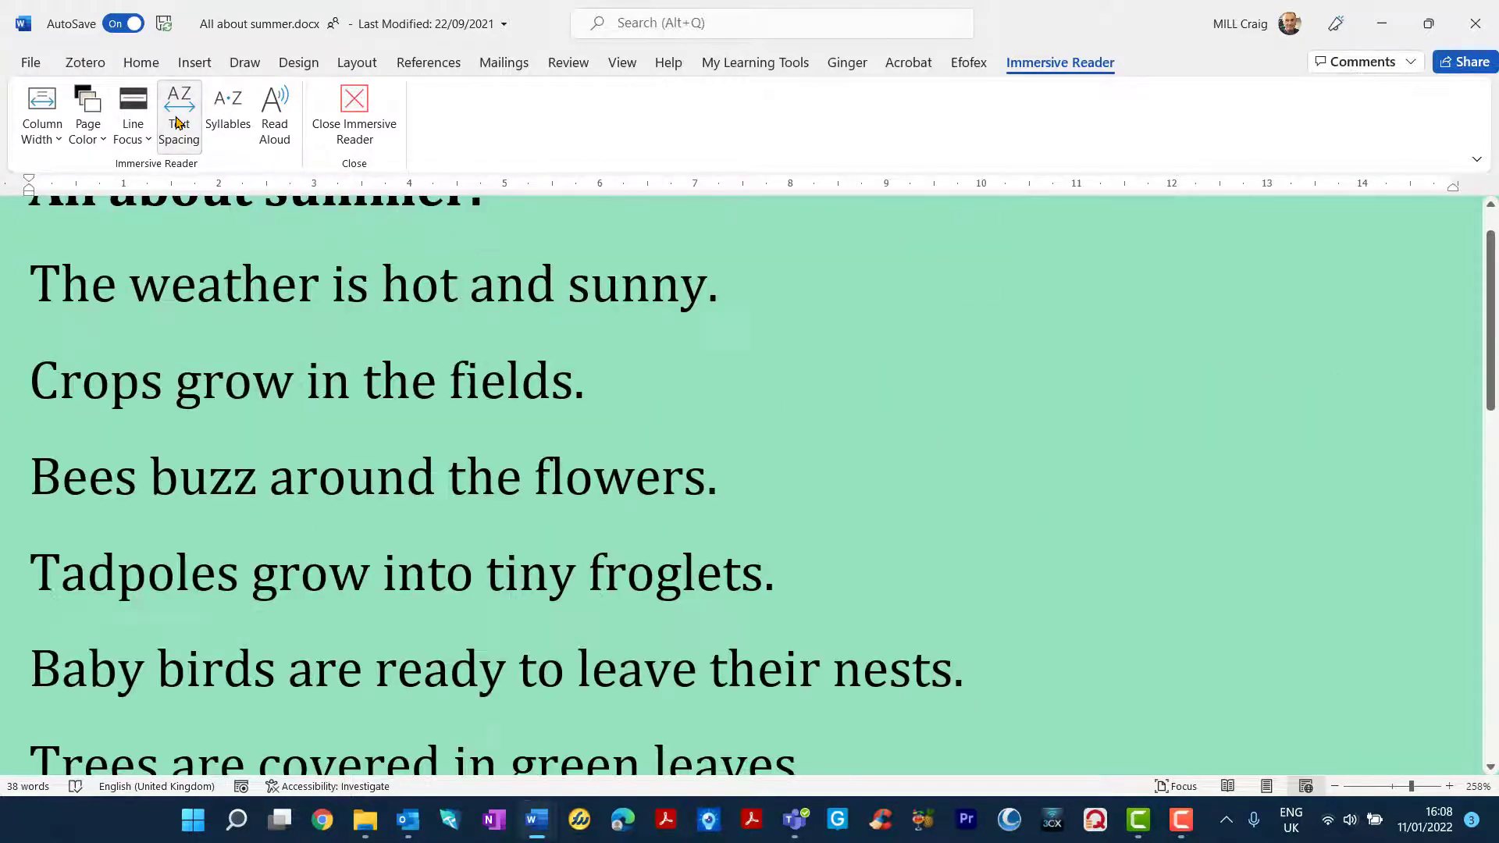
click(178, 106)
text(Baby birds are ready to leave.)
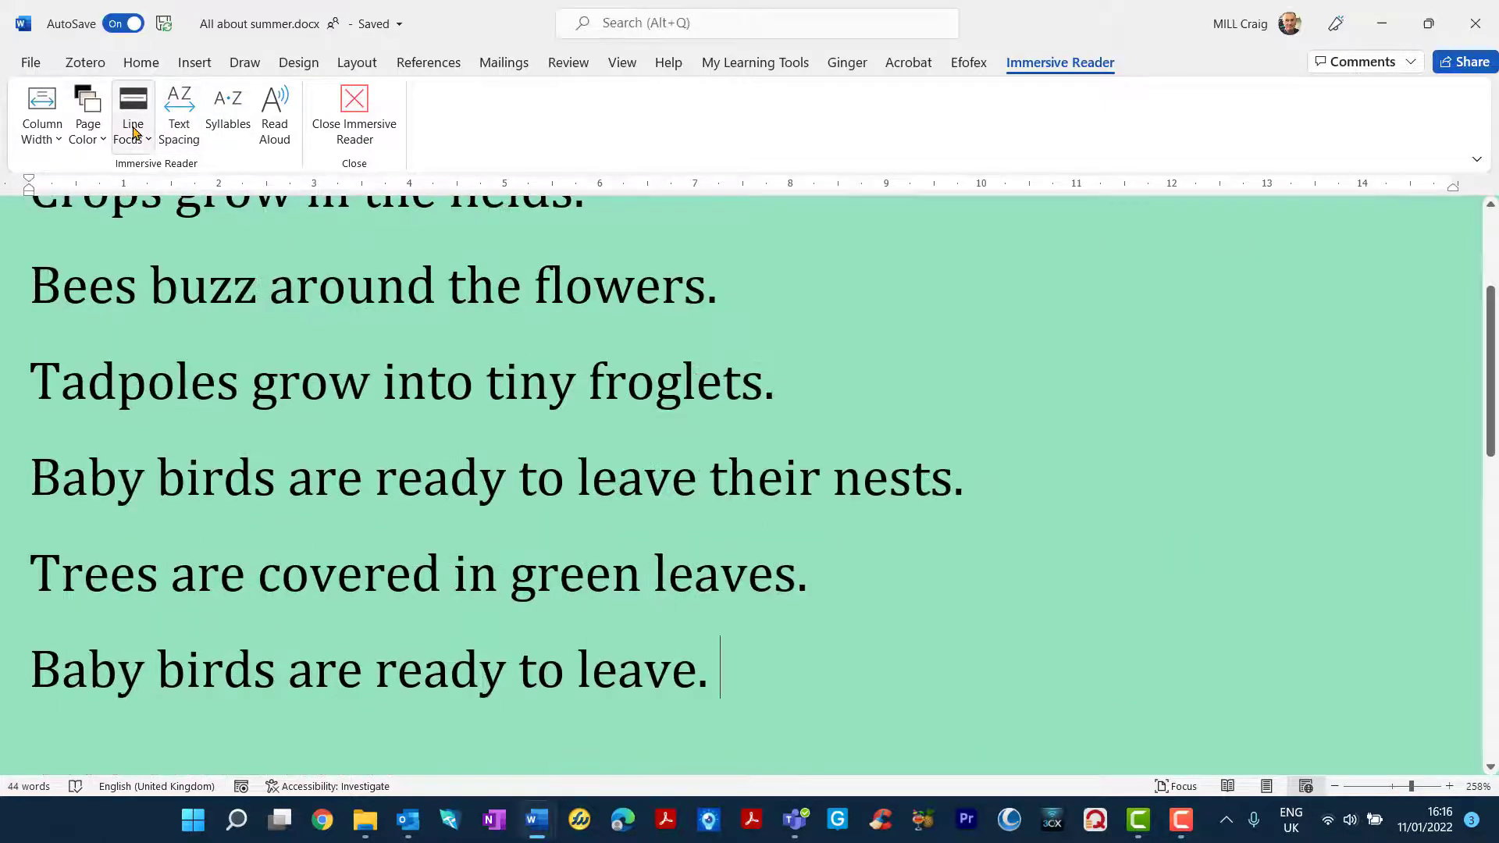
click(133, 109)
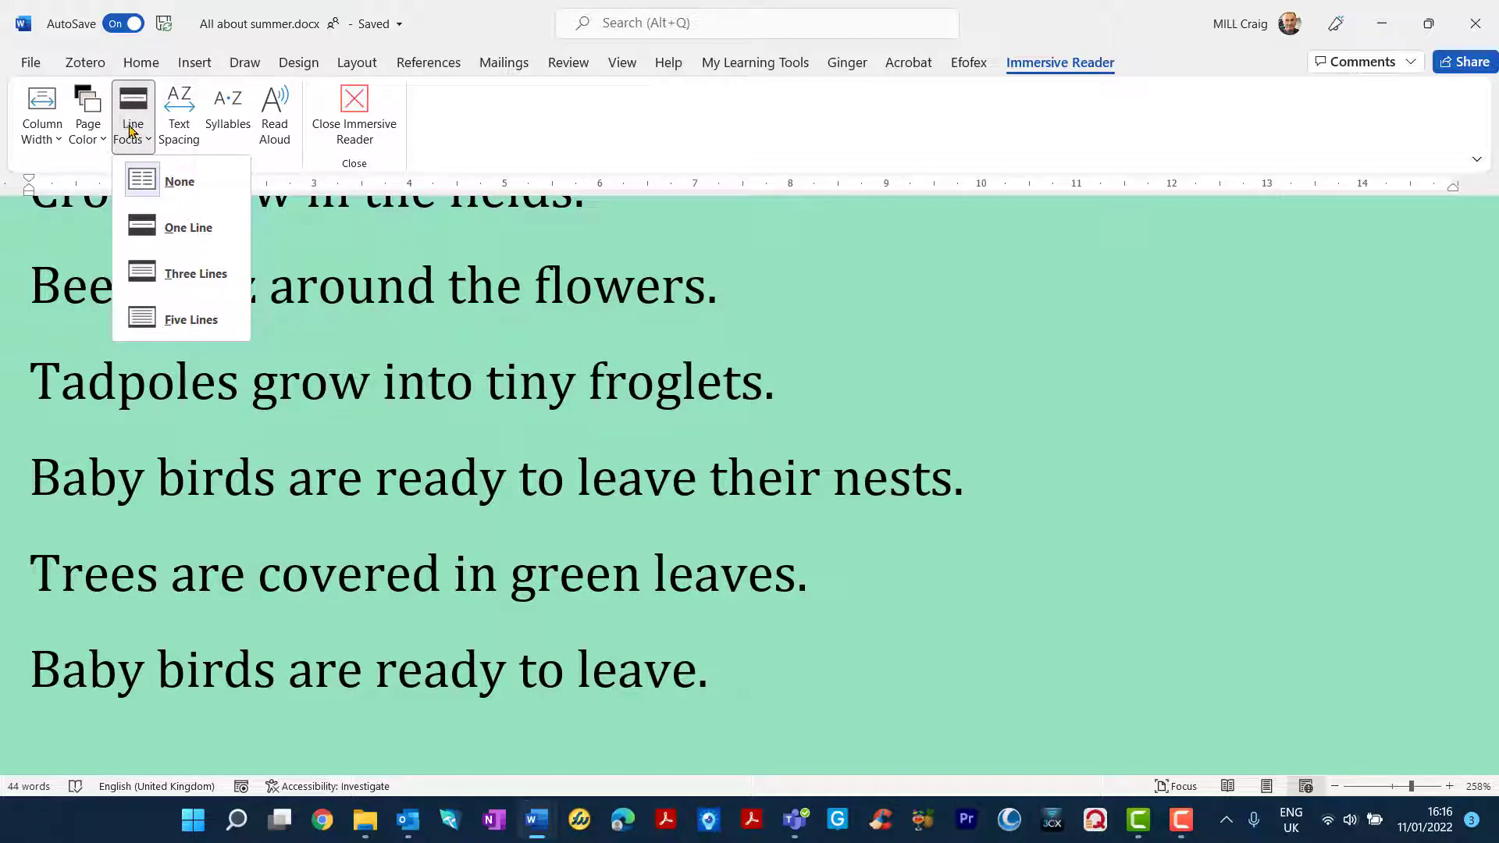
click(181, 181)
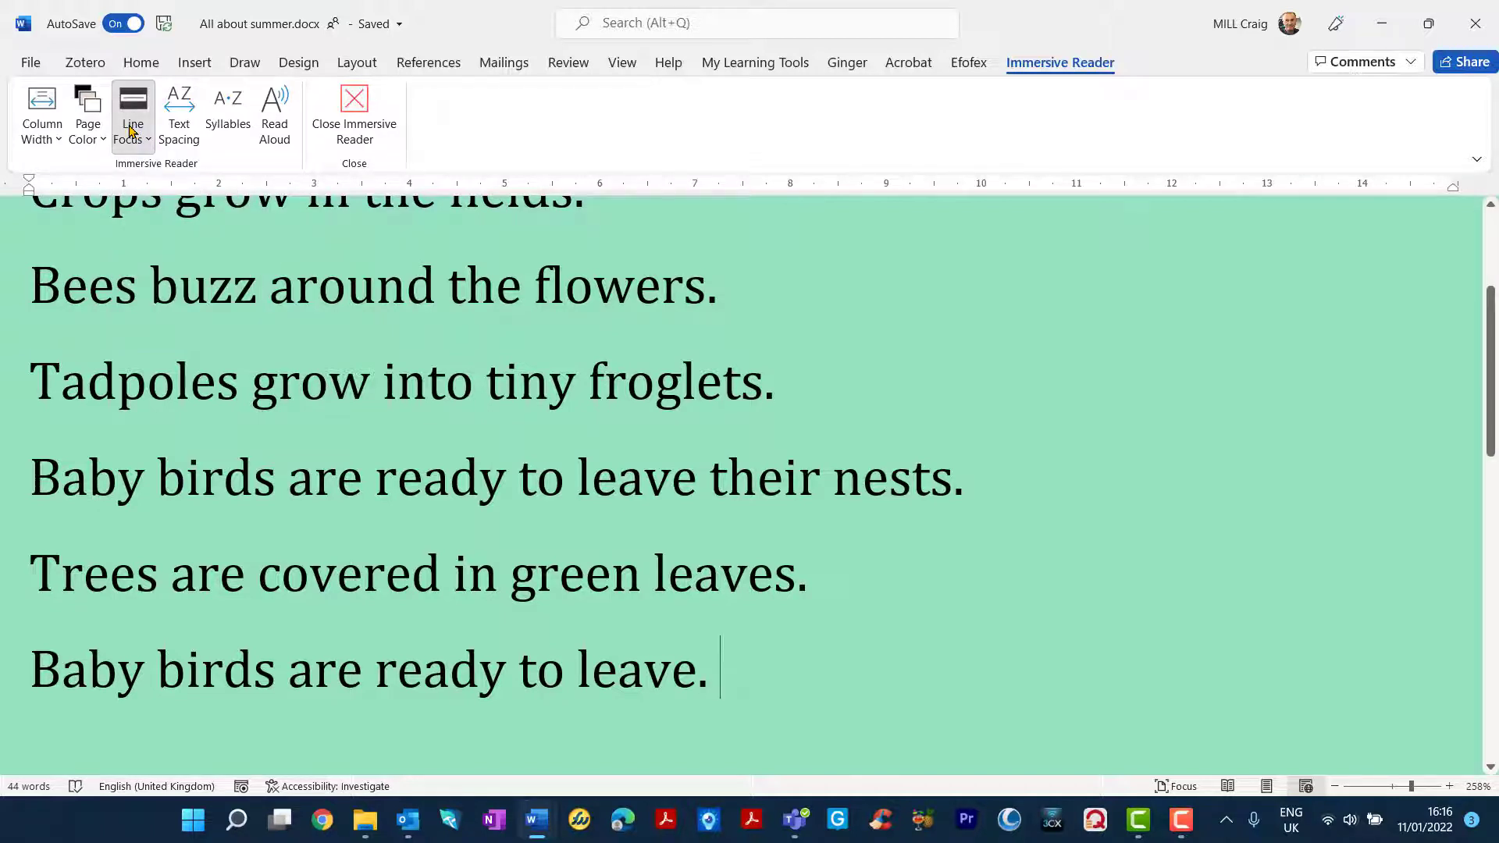
click(133, 110)
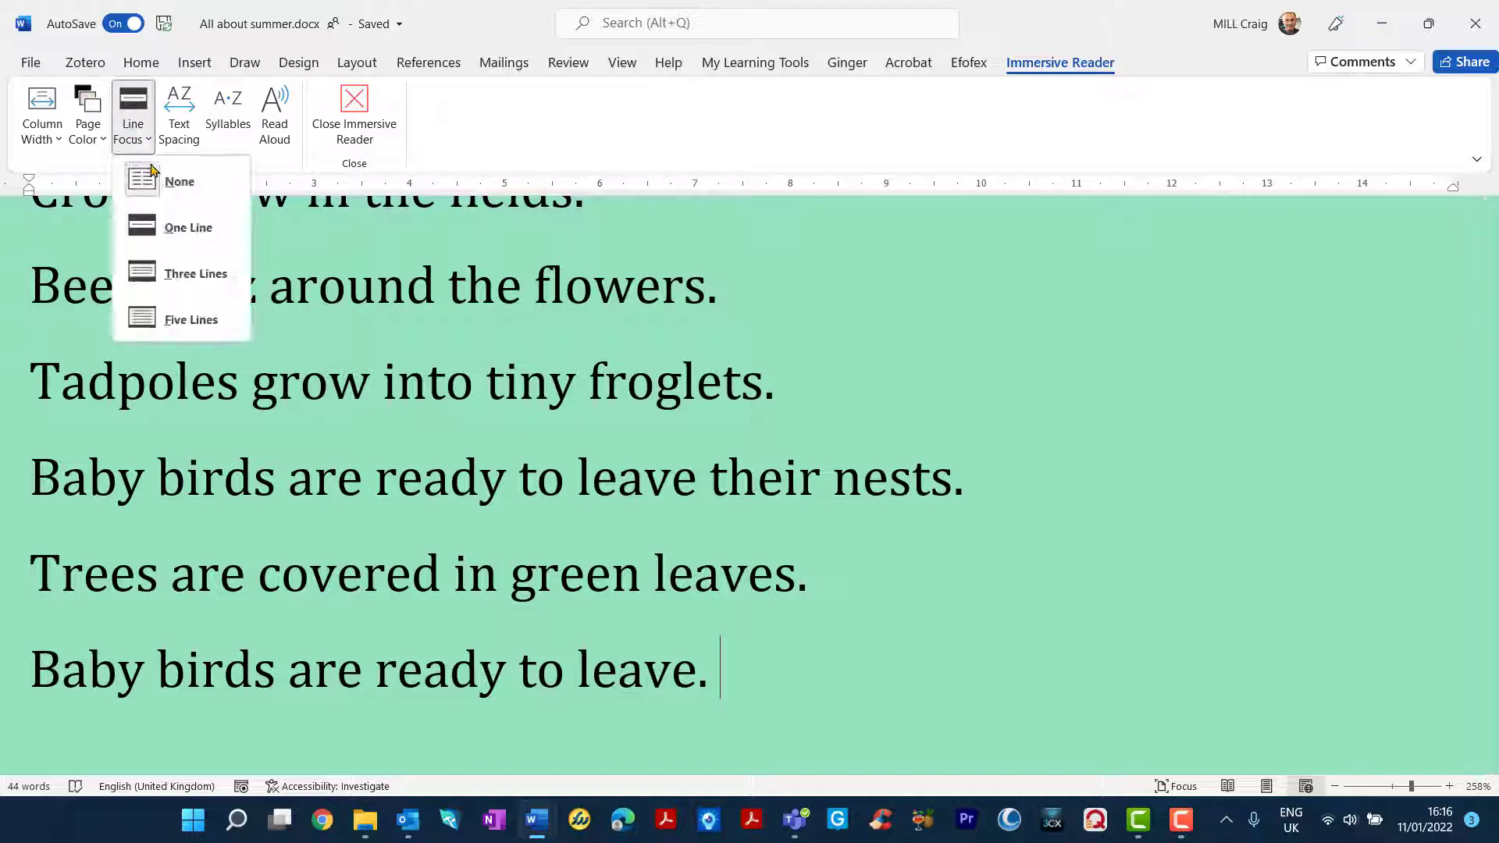
click(188, 228)
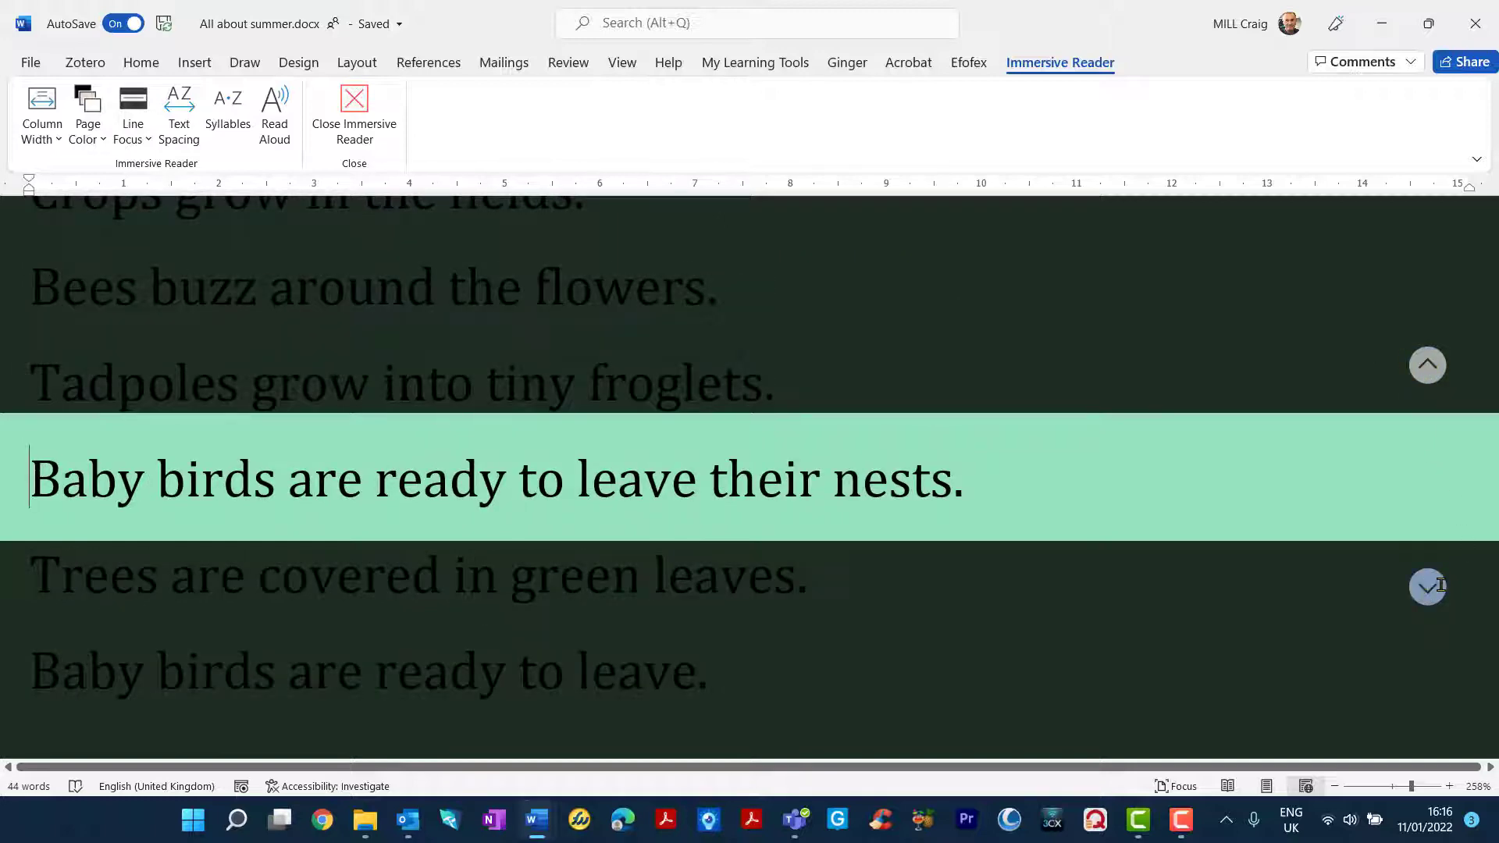
click(1427, 585)
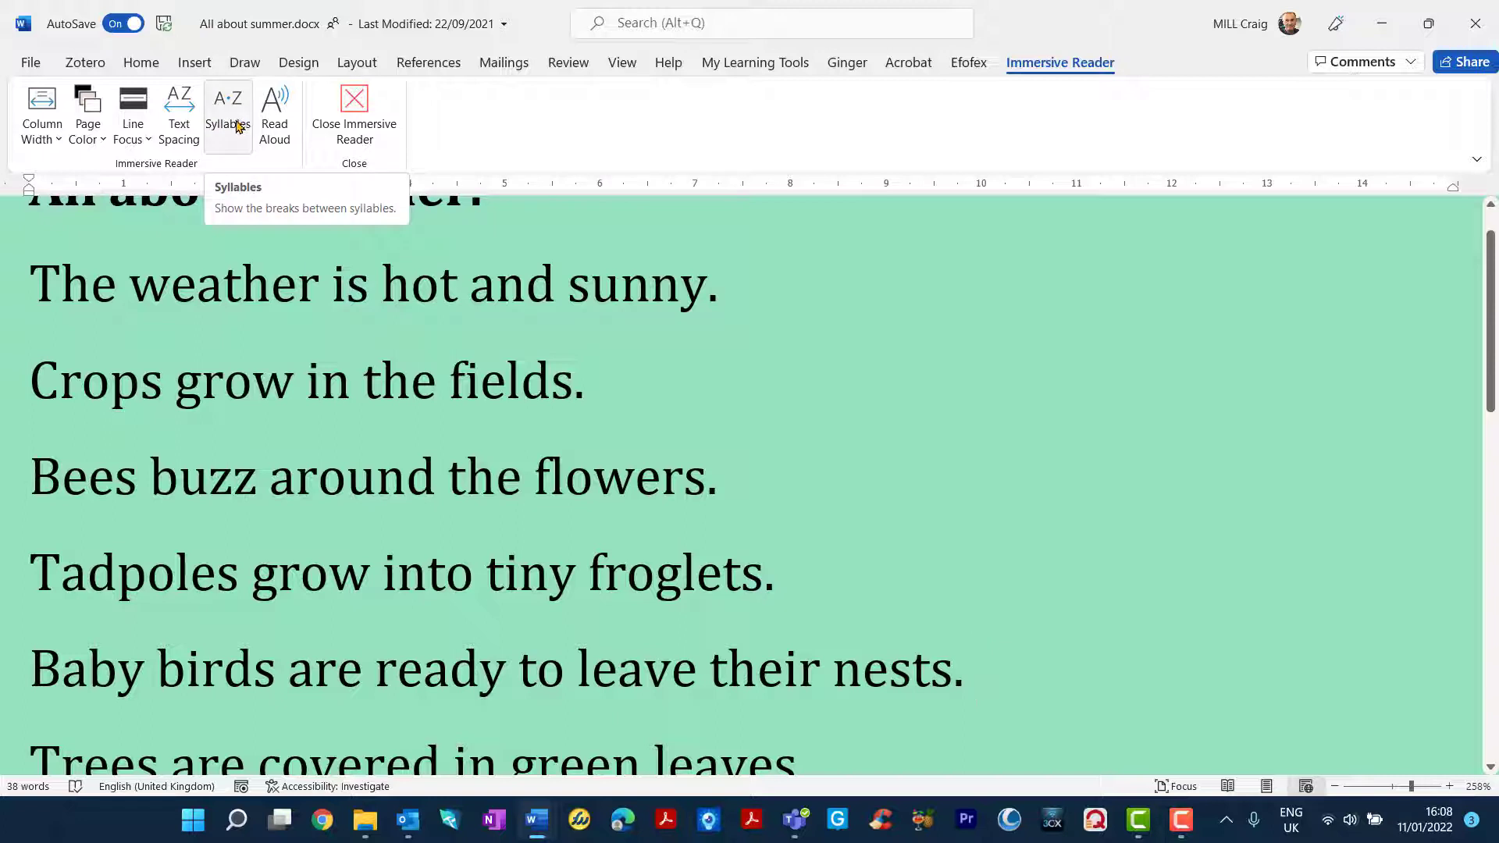
click(228, 112)
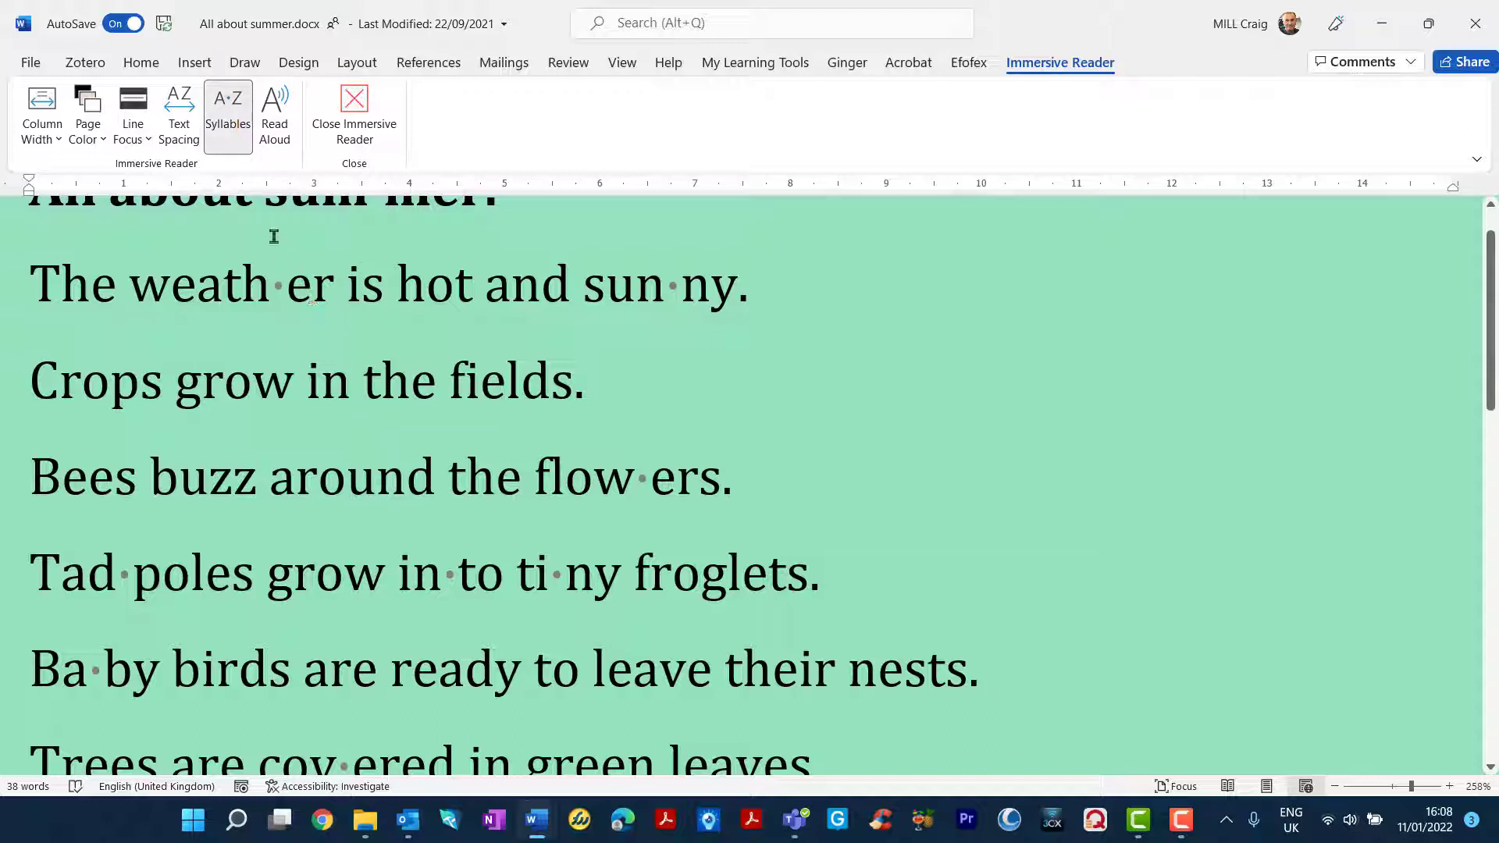
mouse_move(275, 113)
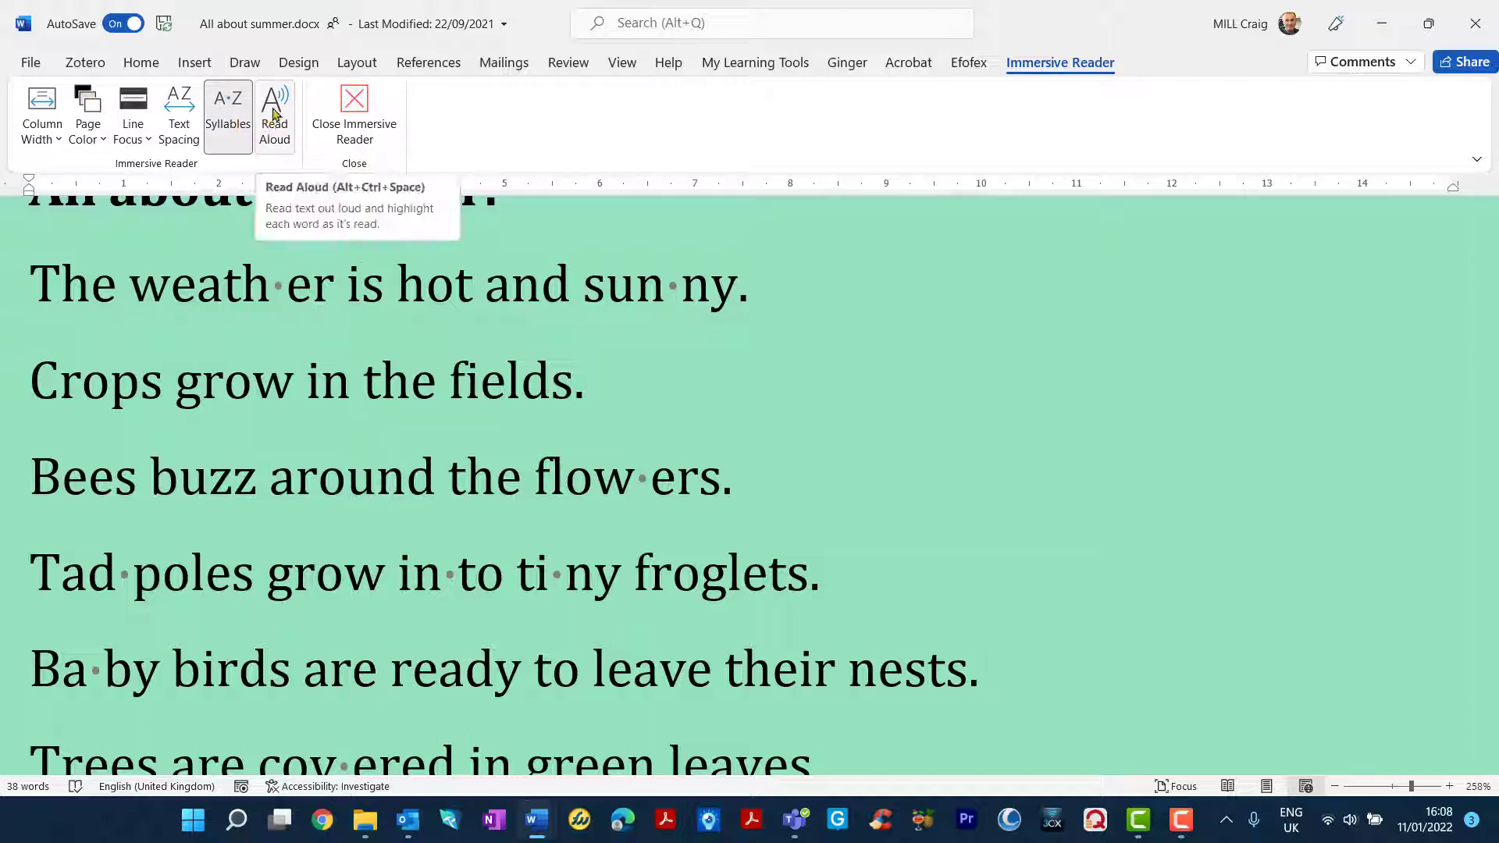
click(228, 112)
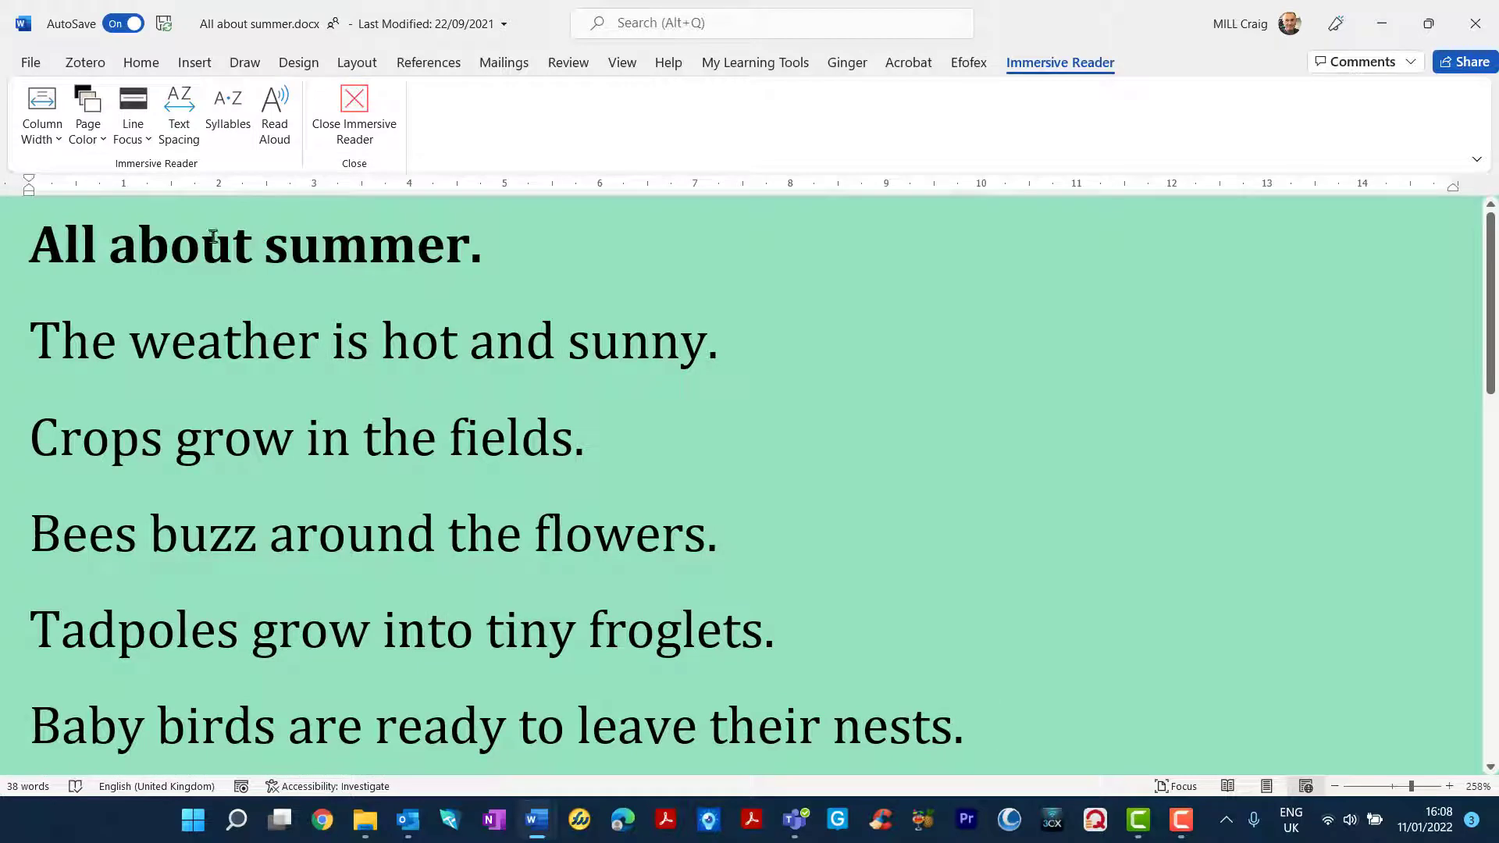
mouse_move(197, 199)
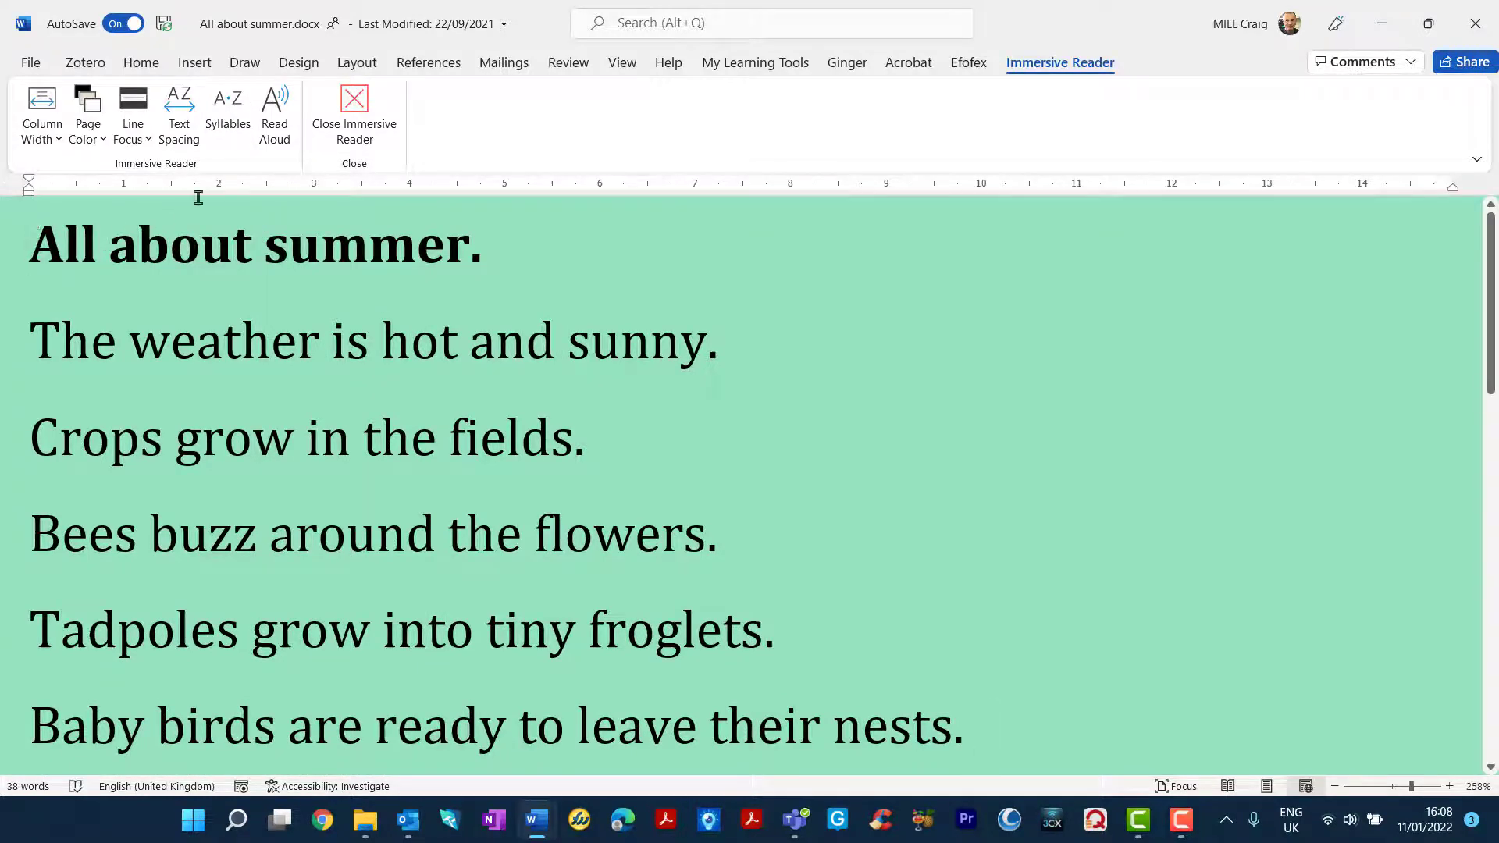
mouse_move(275, 107)
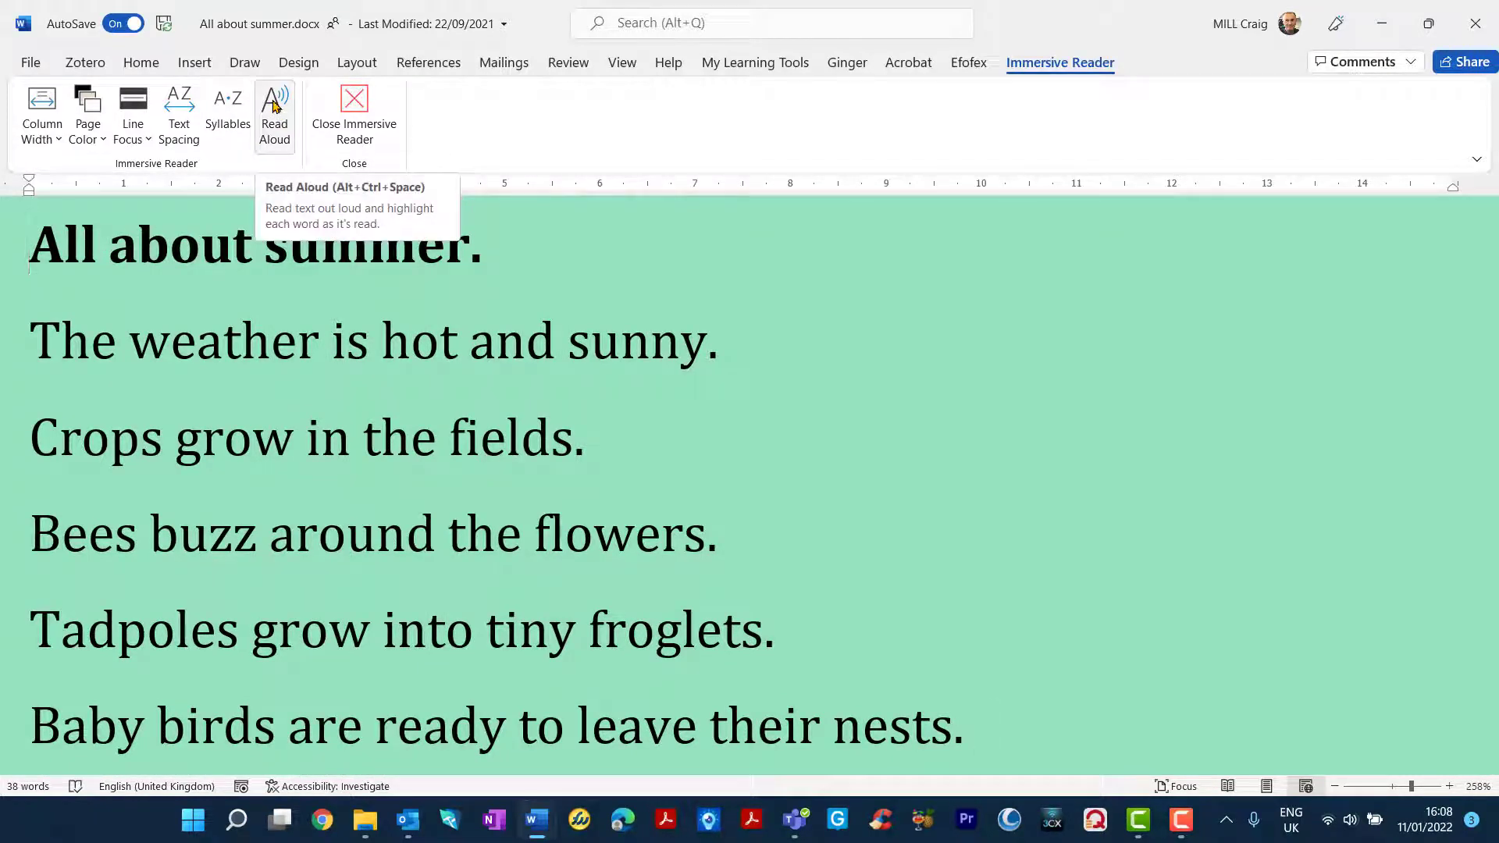
Start Read Aloud, check its speed and voice settings, then play and pause the reading.
click(275, 110)
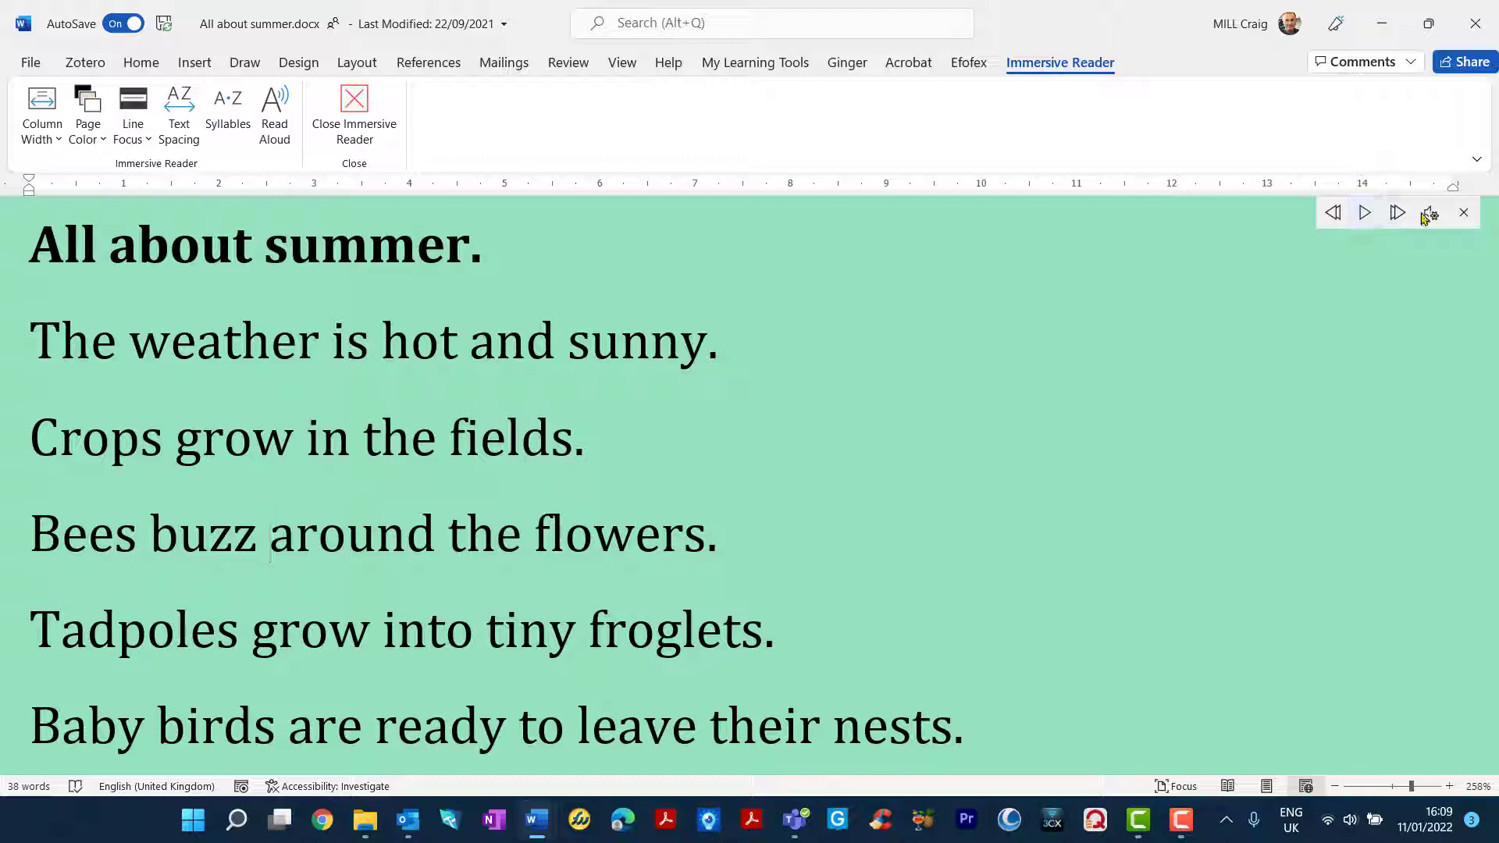
click(1430, 212)
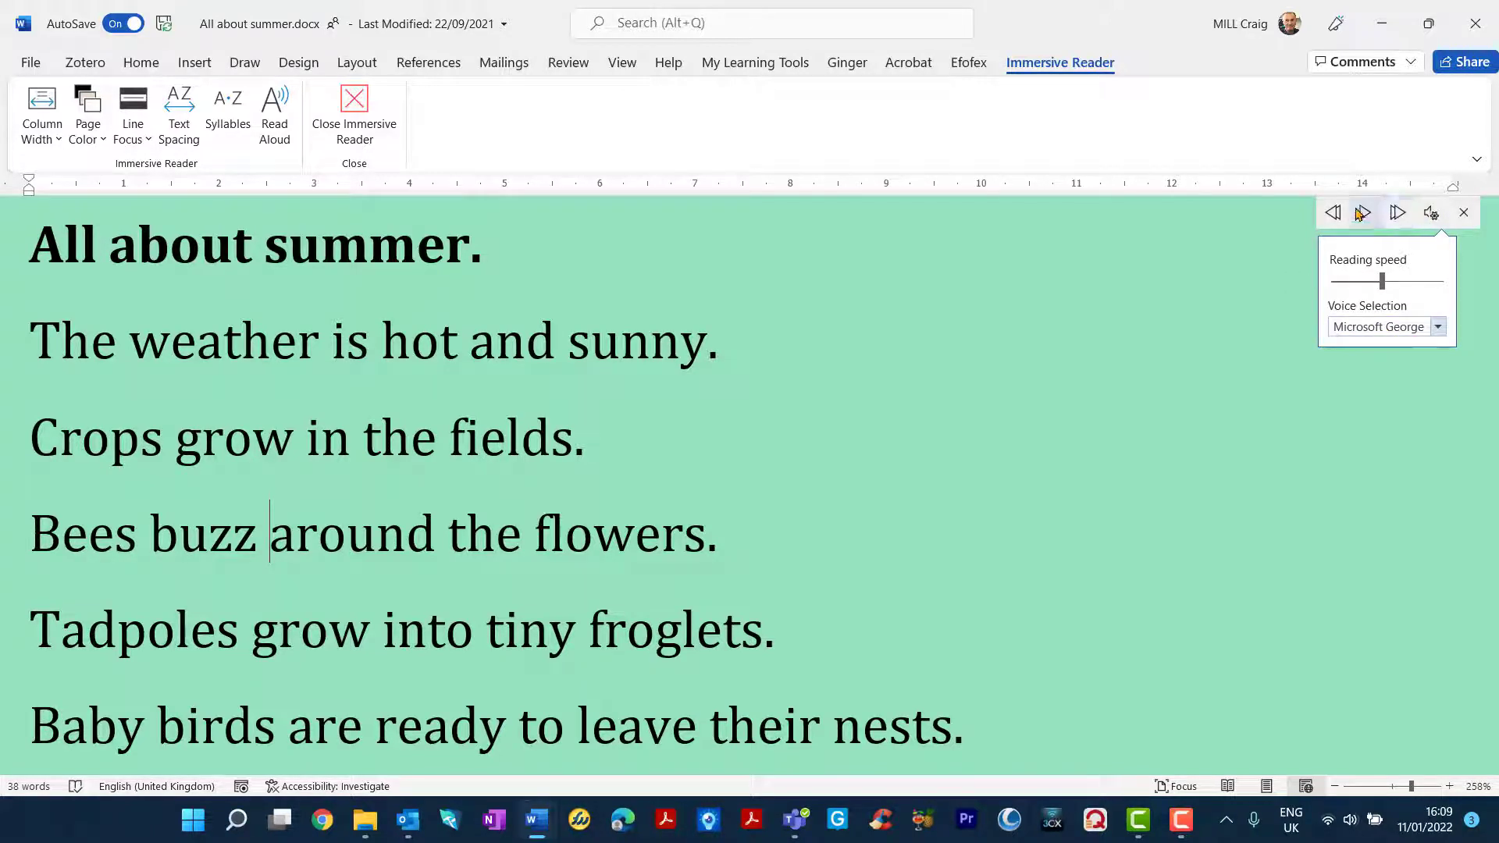
mouse_move(1397, 213)
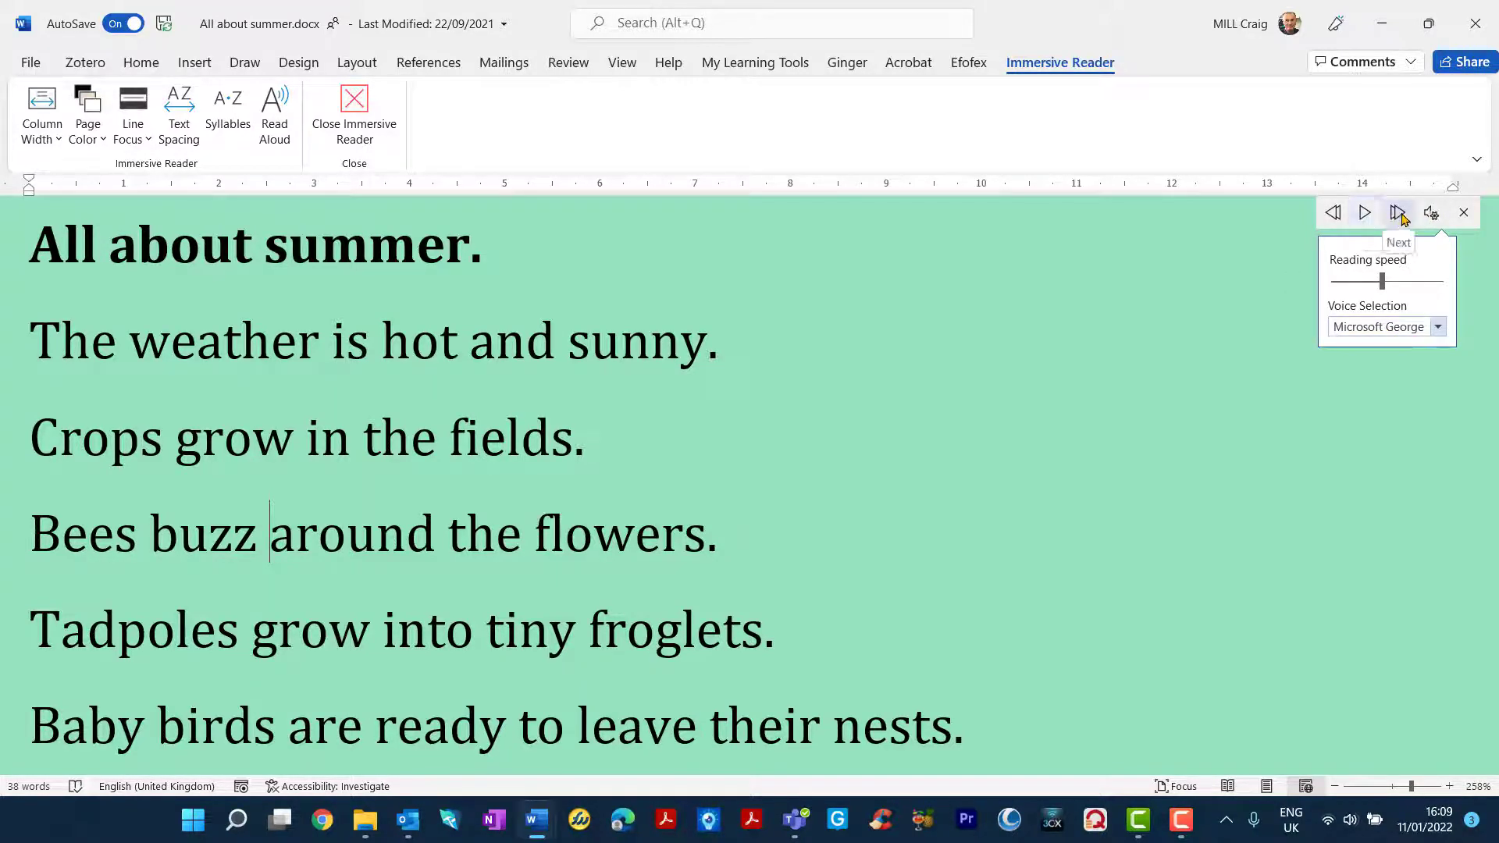
click(1364, 212)
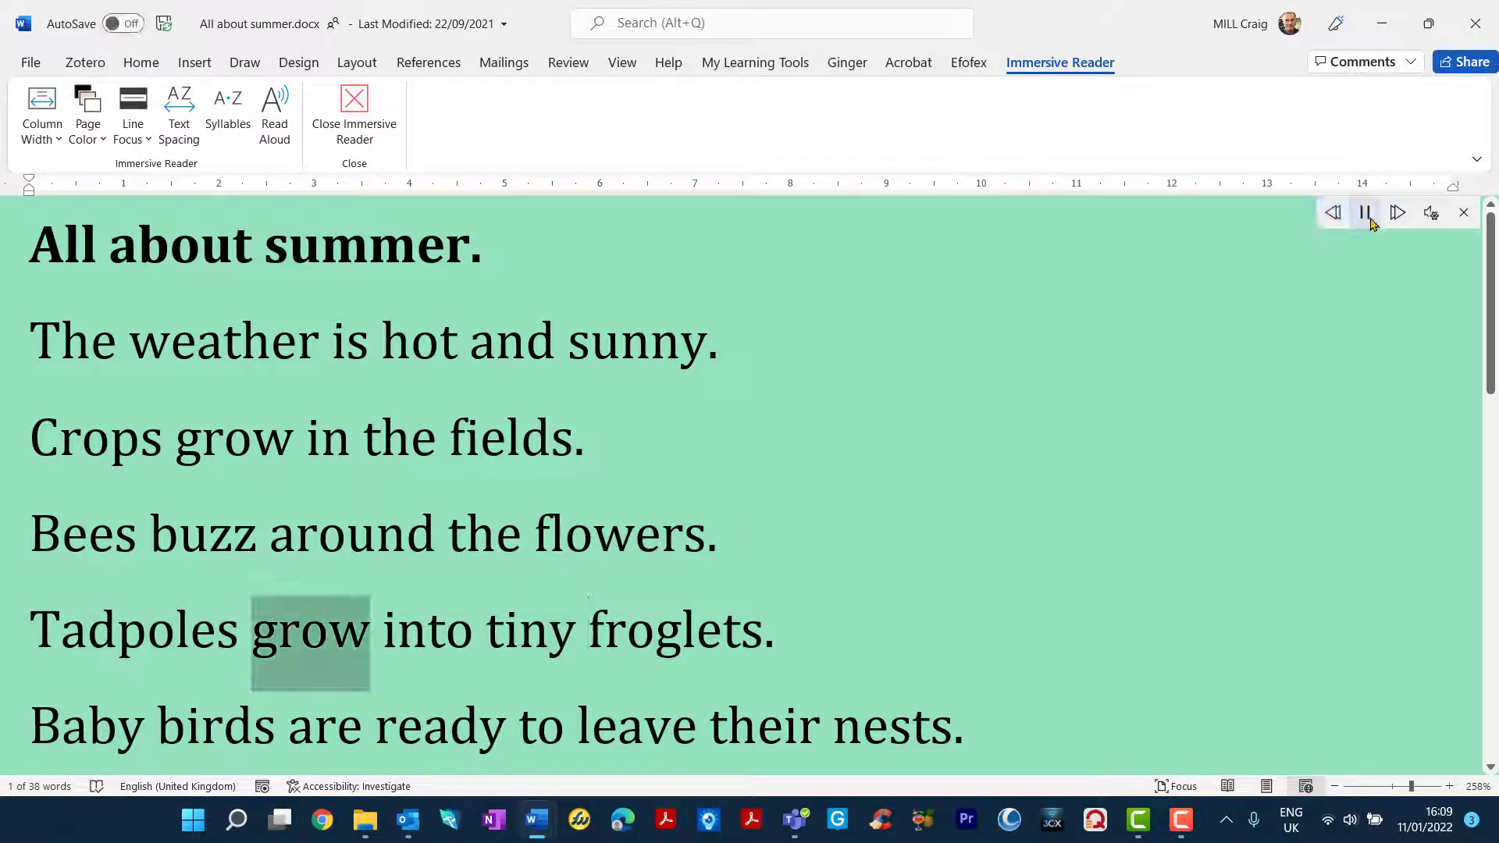
click(1363, 213)
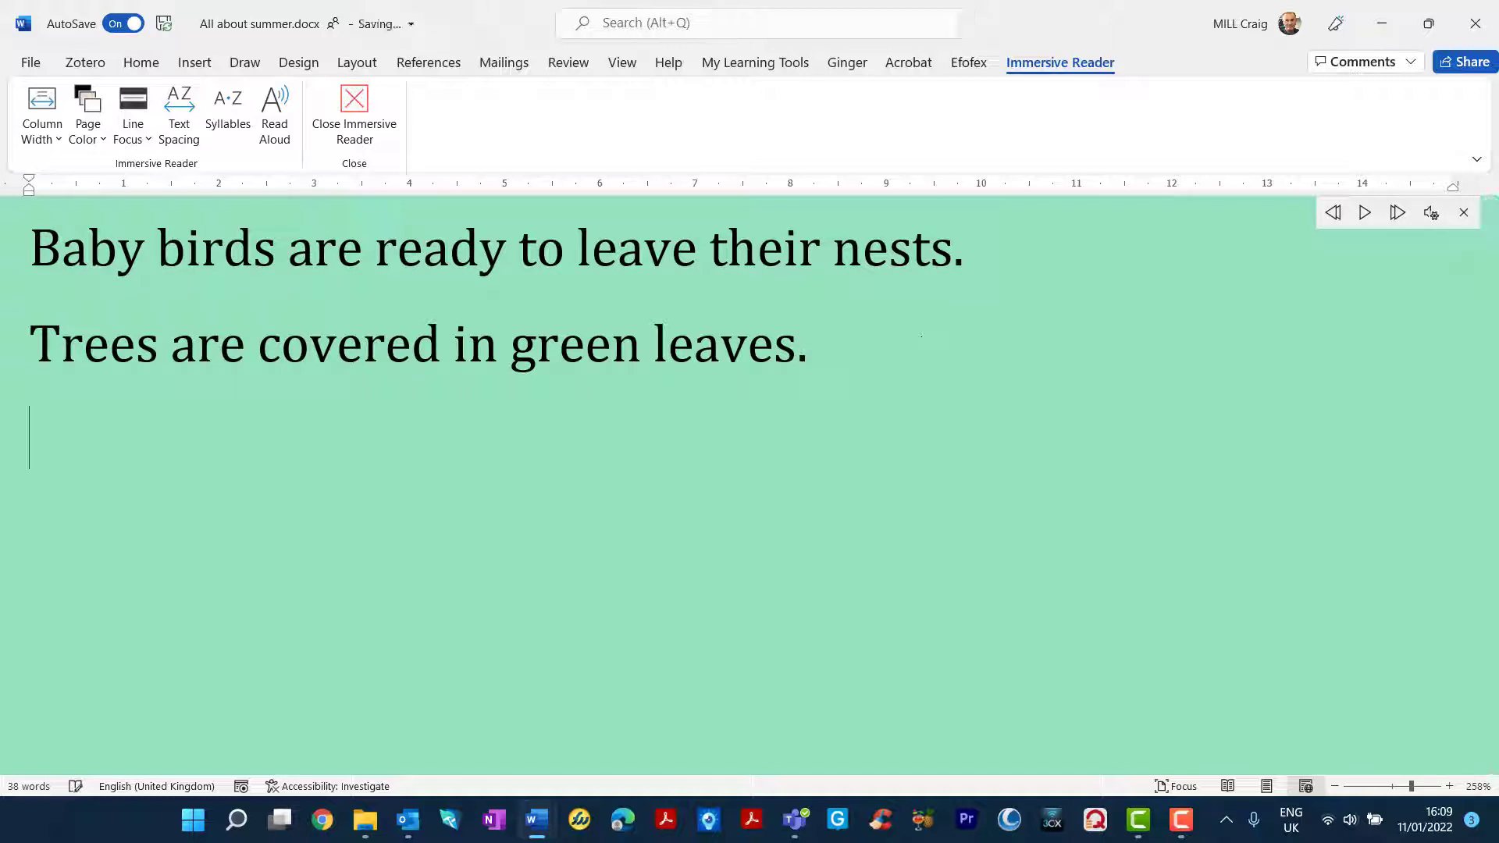
Add the sentence 'Baby birds are ready to leave.' on the new last line.
text(B)
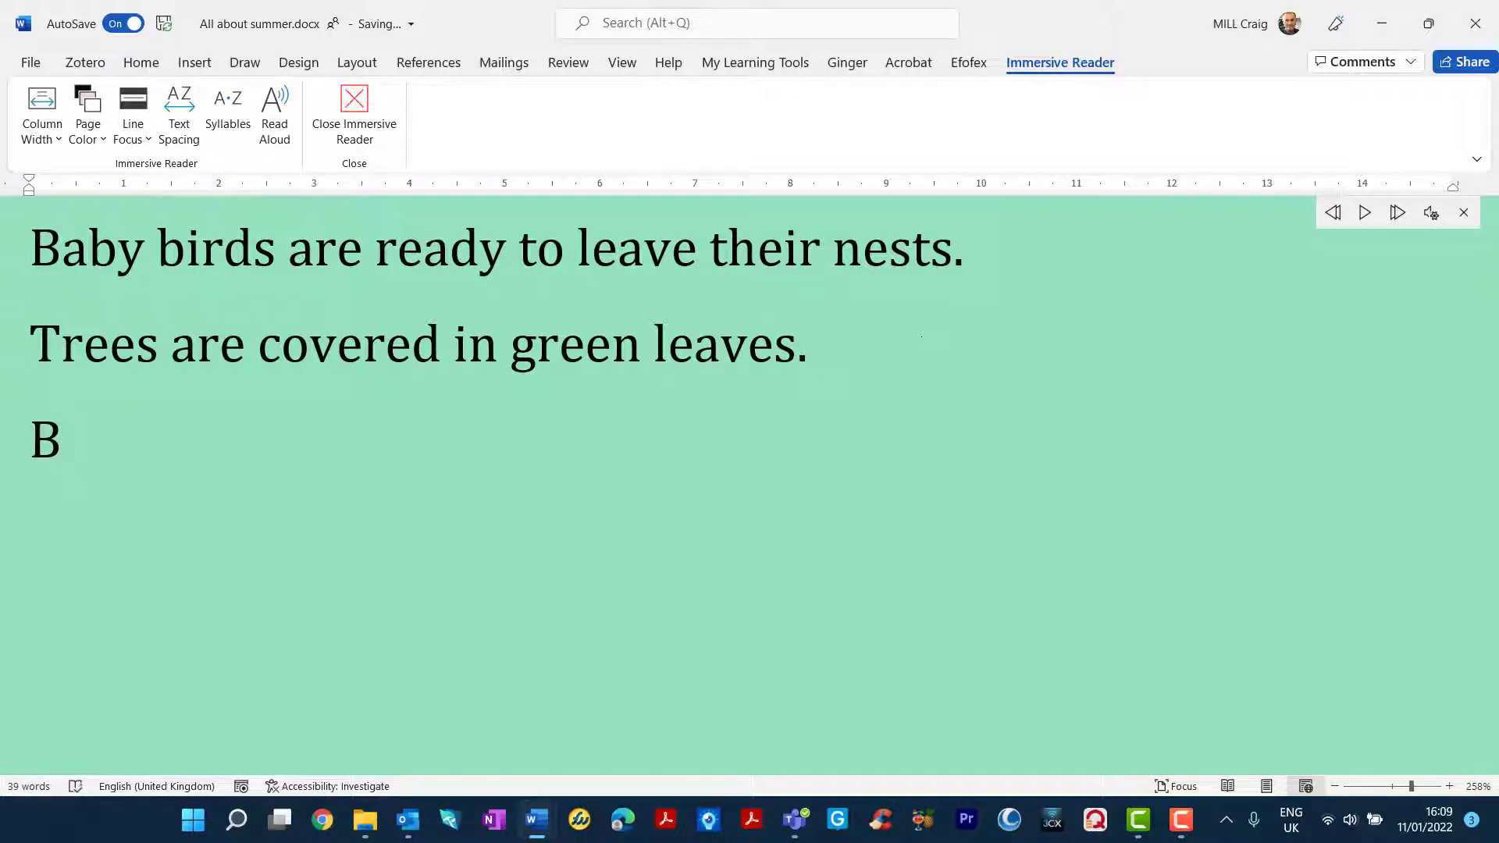
text(aby bird)
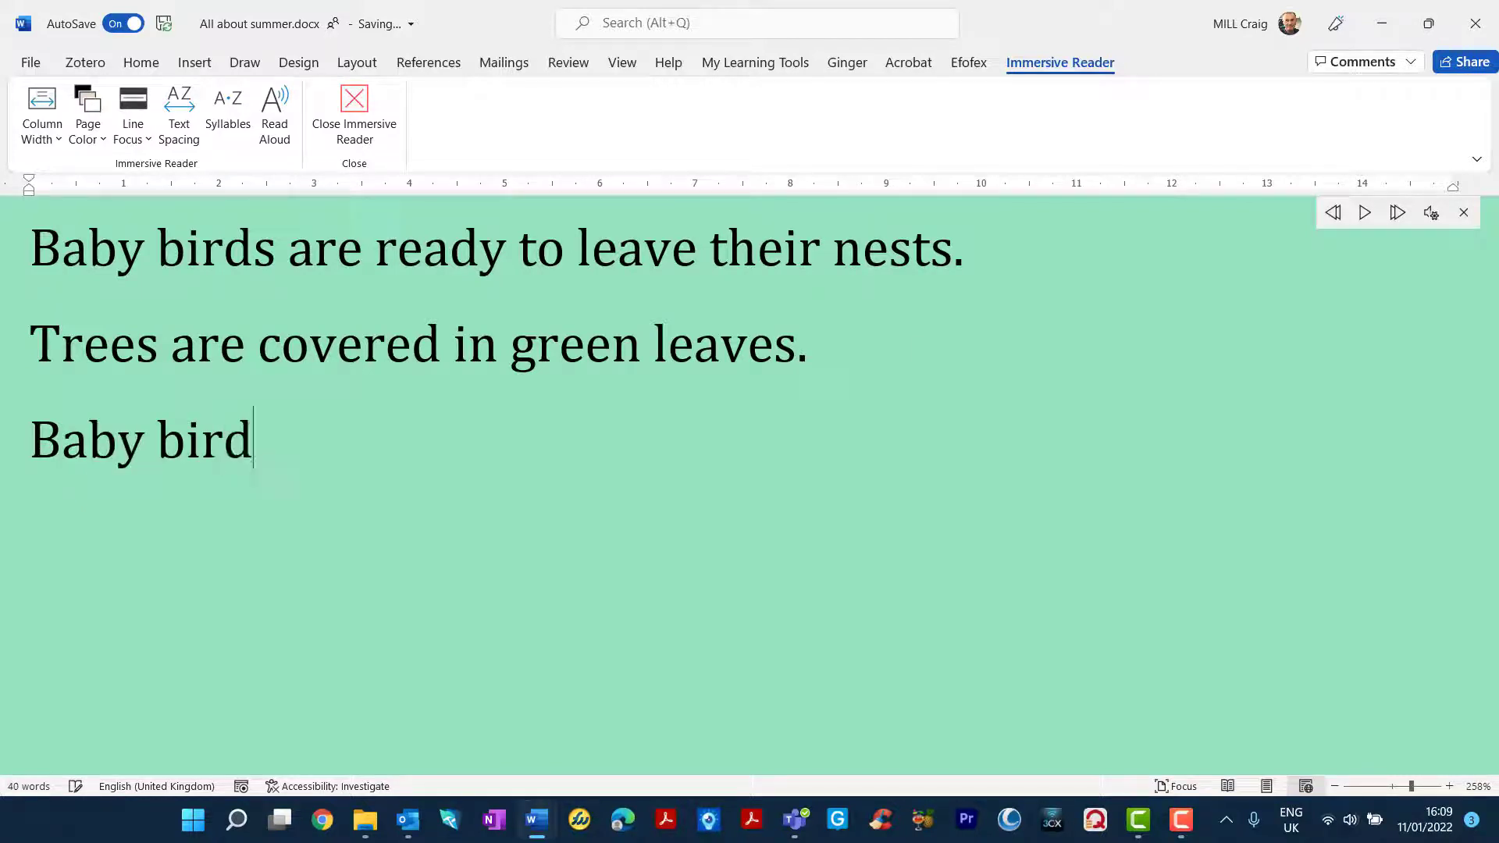
text(s are ready to leave.)
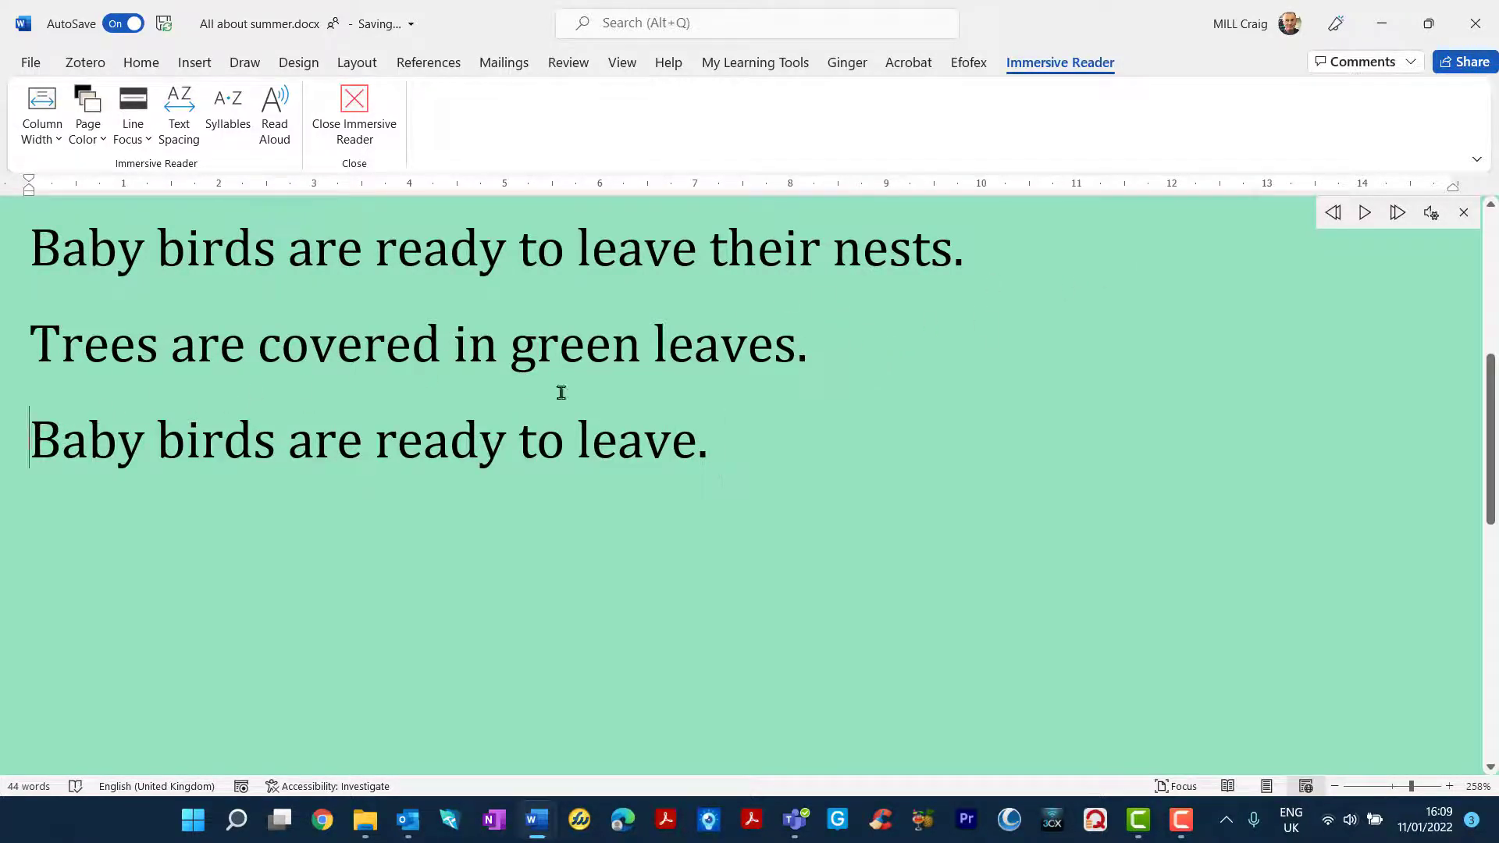
click(1364, 213)
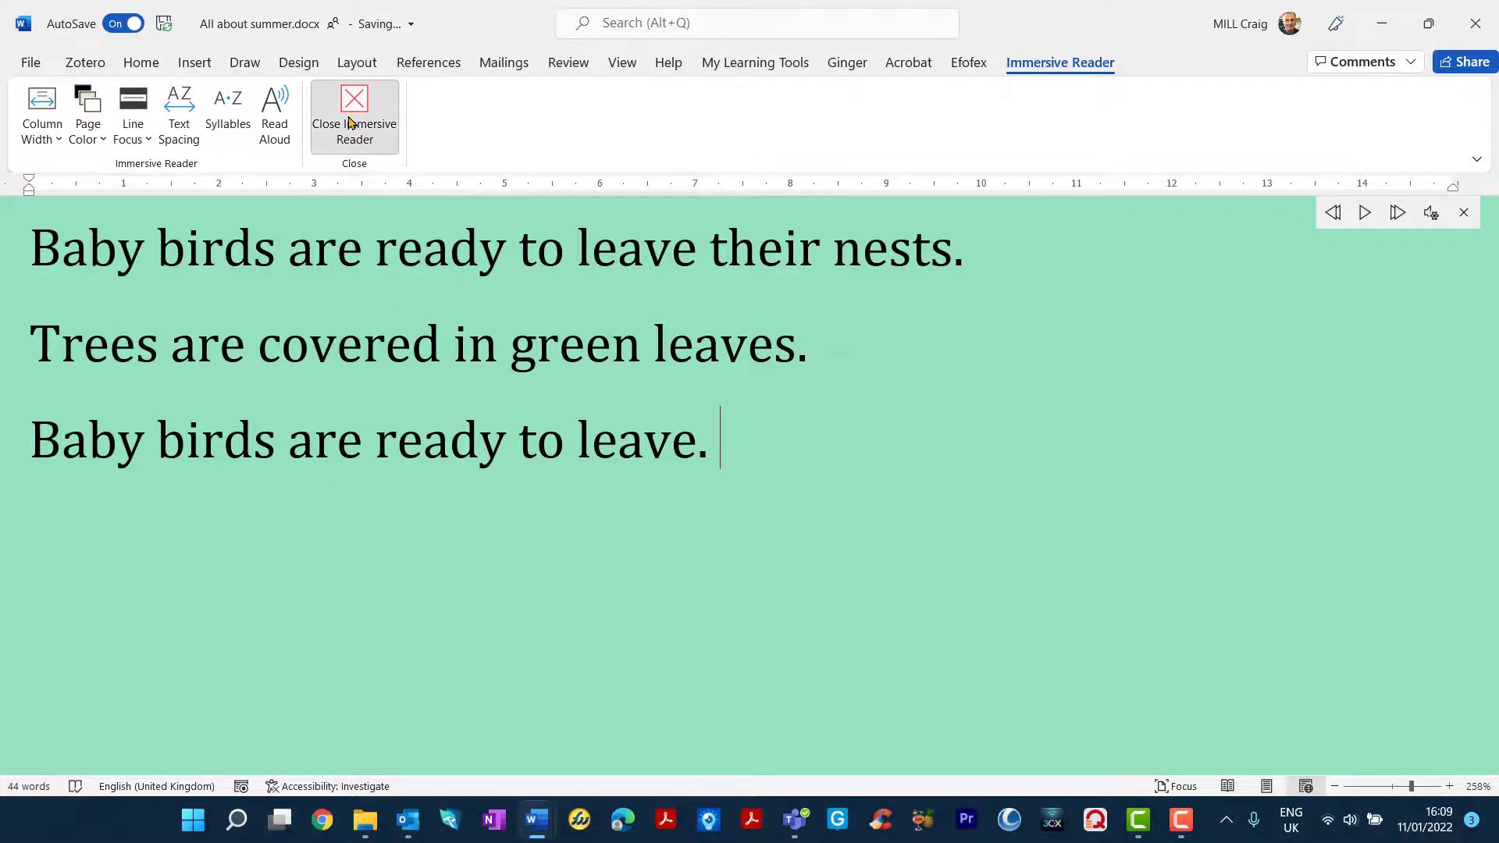
Close Immersive Reader to return to the white print layout, showing the View tools.
click(354, 106)
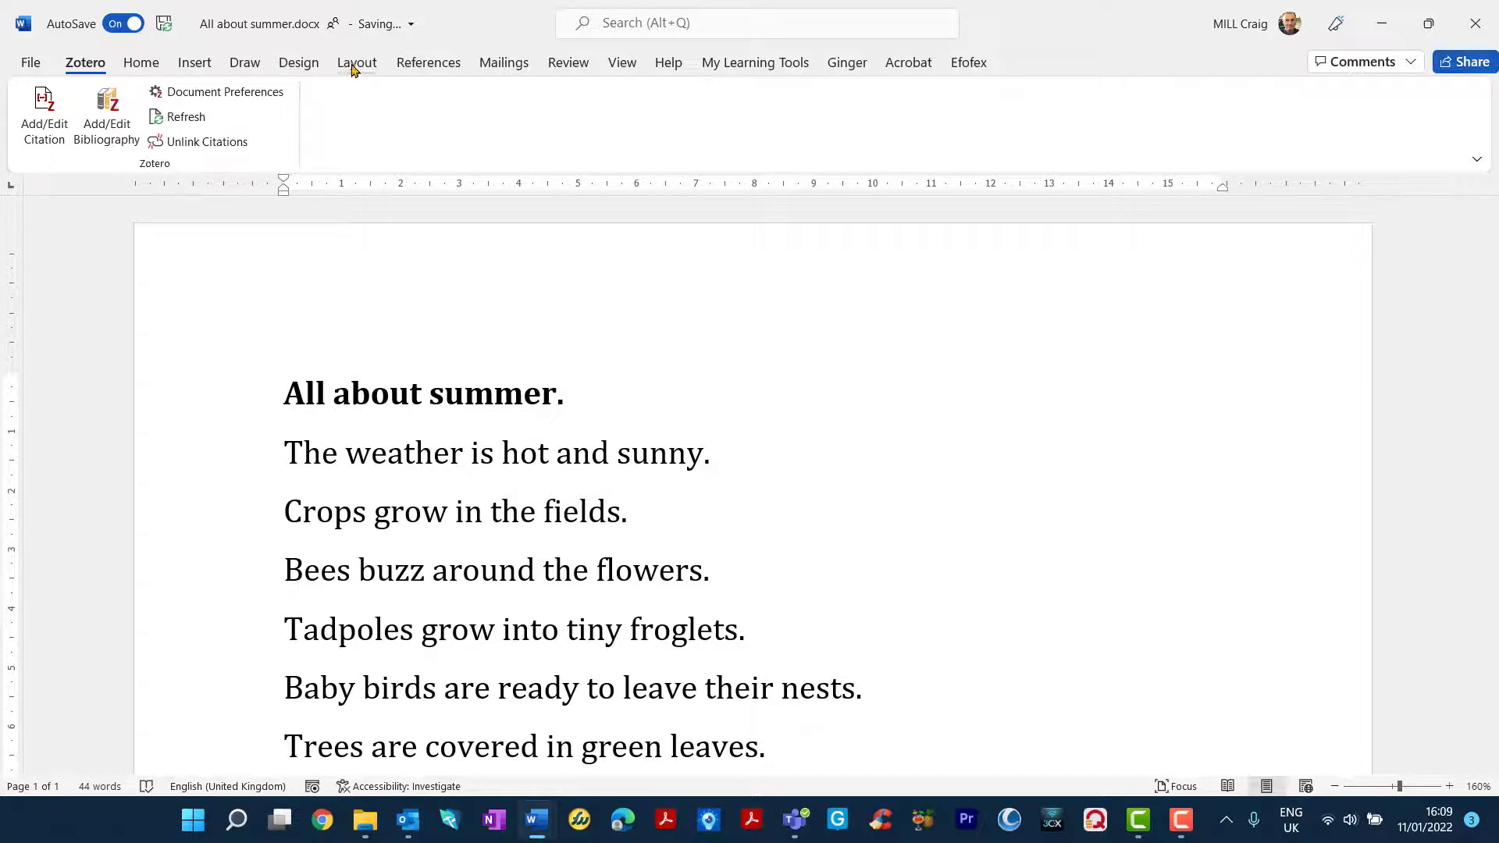
mouse_move(616, 64)
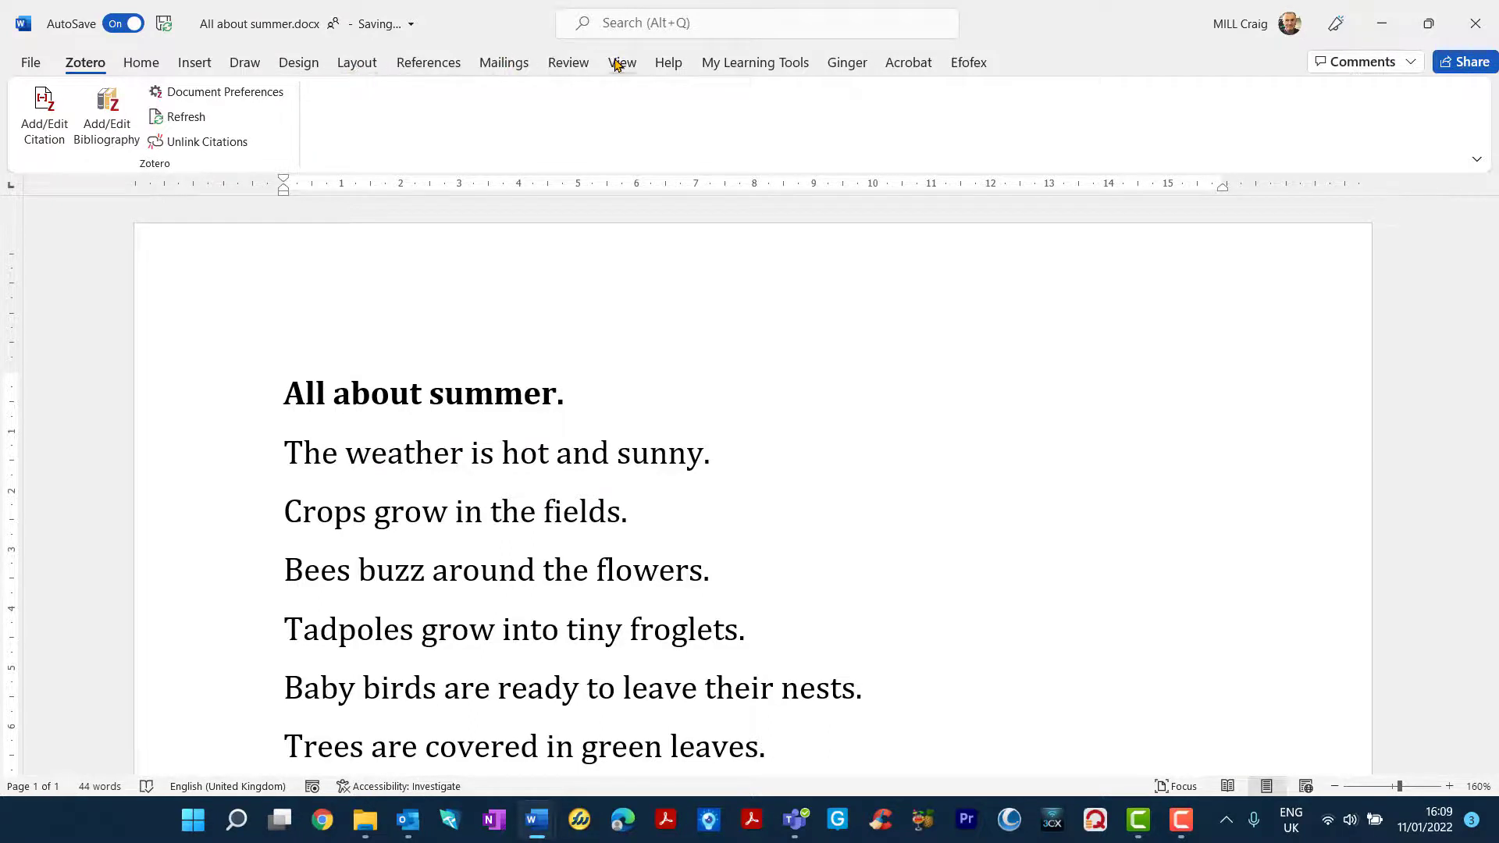
click(621, 62)
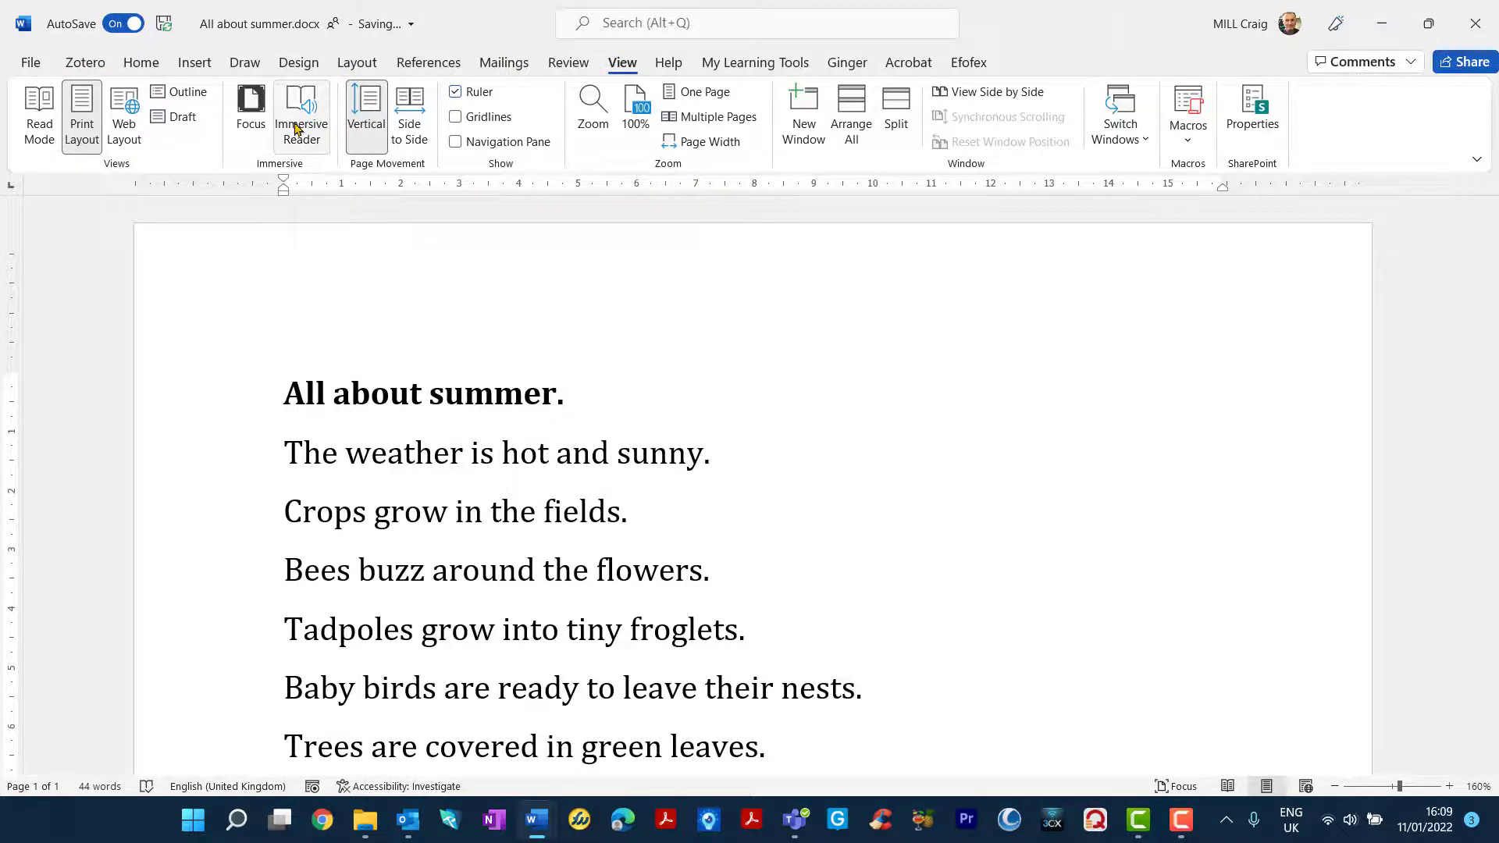